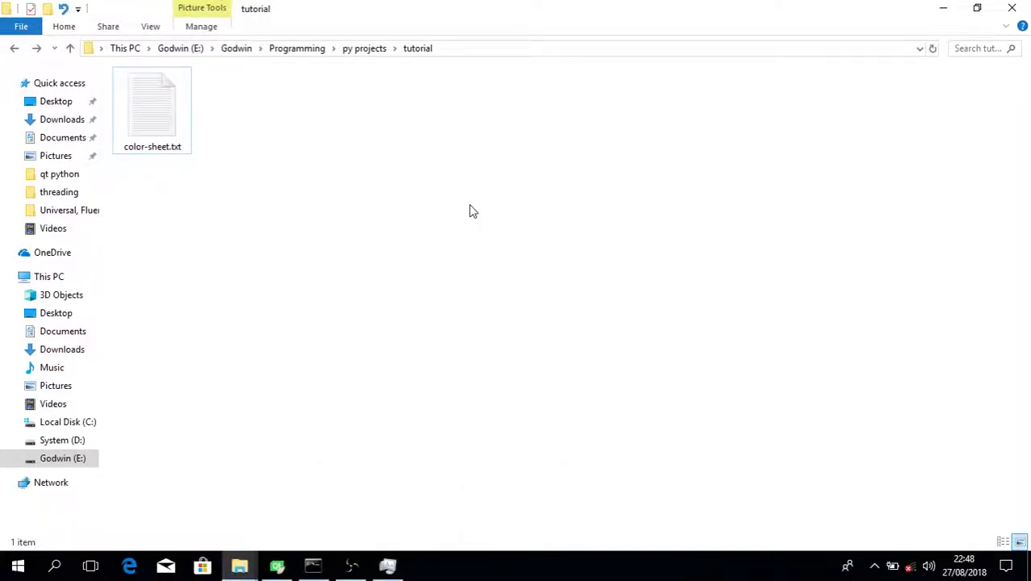
mouse_move(411, 186)
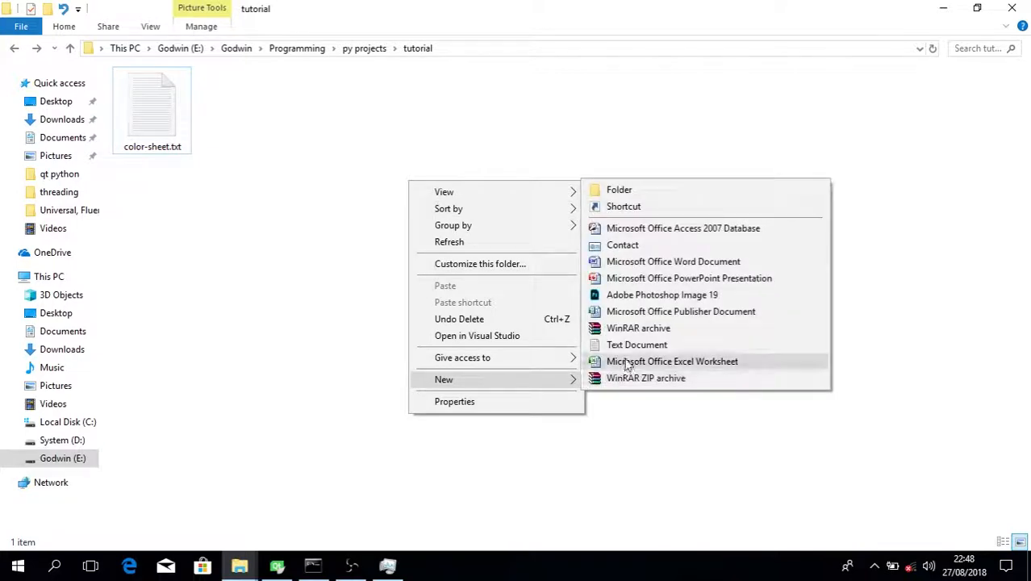
Add a new blank document to the tutorial folder and name it flags.qml
click(636, 344)
text(flags.qml)
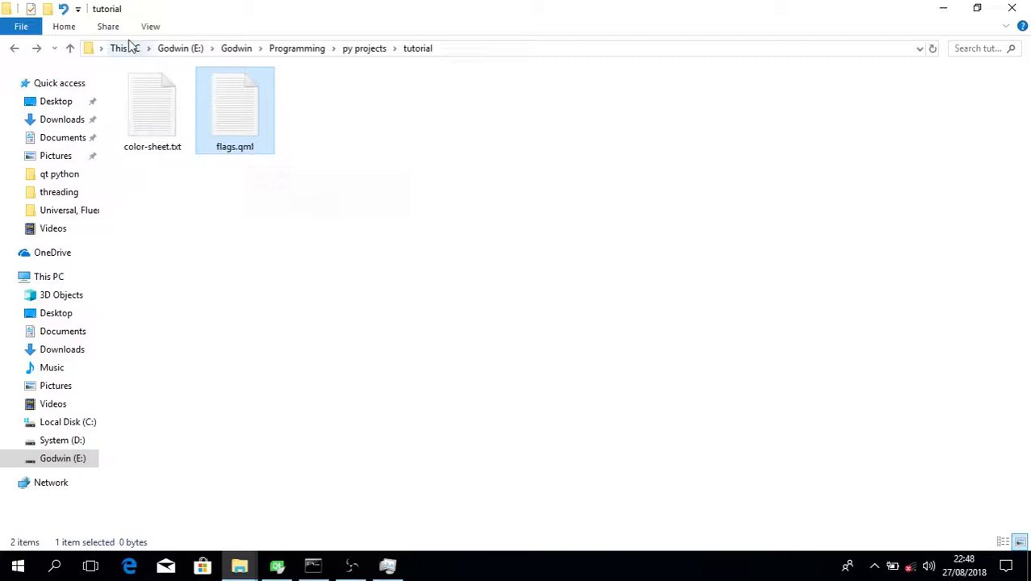
click(151, 25)
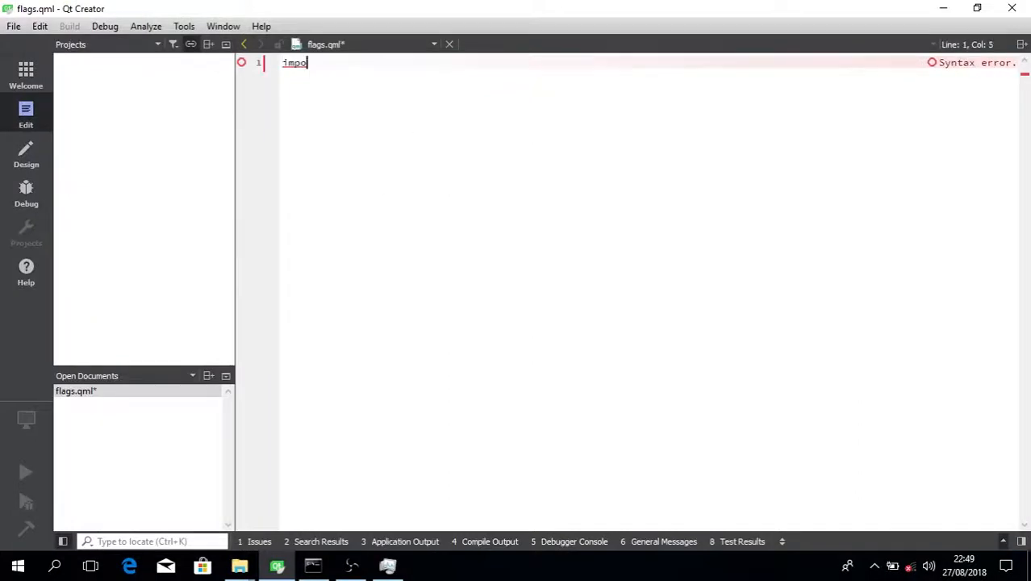
Write the QtQuick imports and a 400x400 ApplicationWindow titled "Flags" with color gold
text(import QtQuick 2.10)
text(width:)
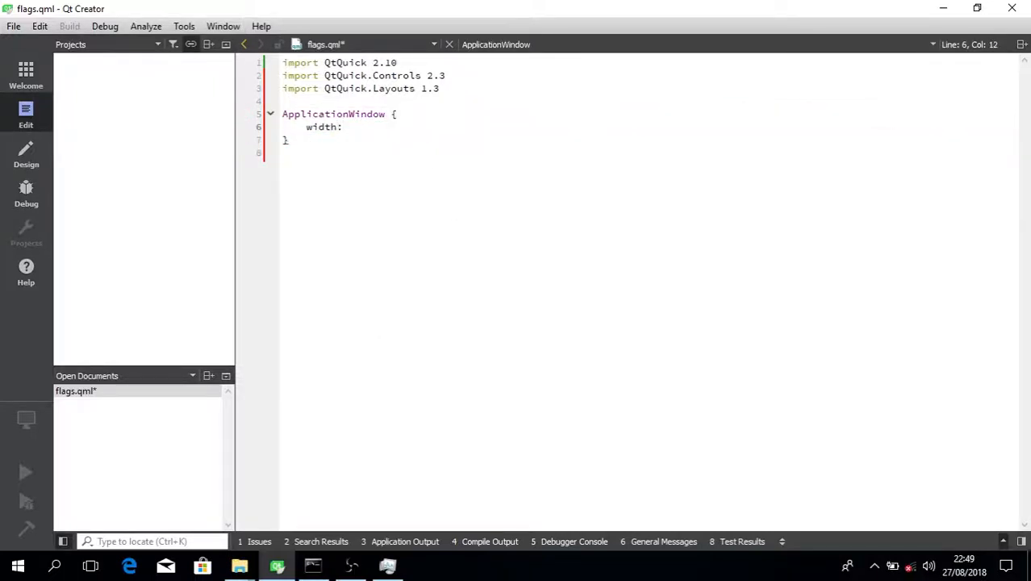
text(400)
text(title)
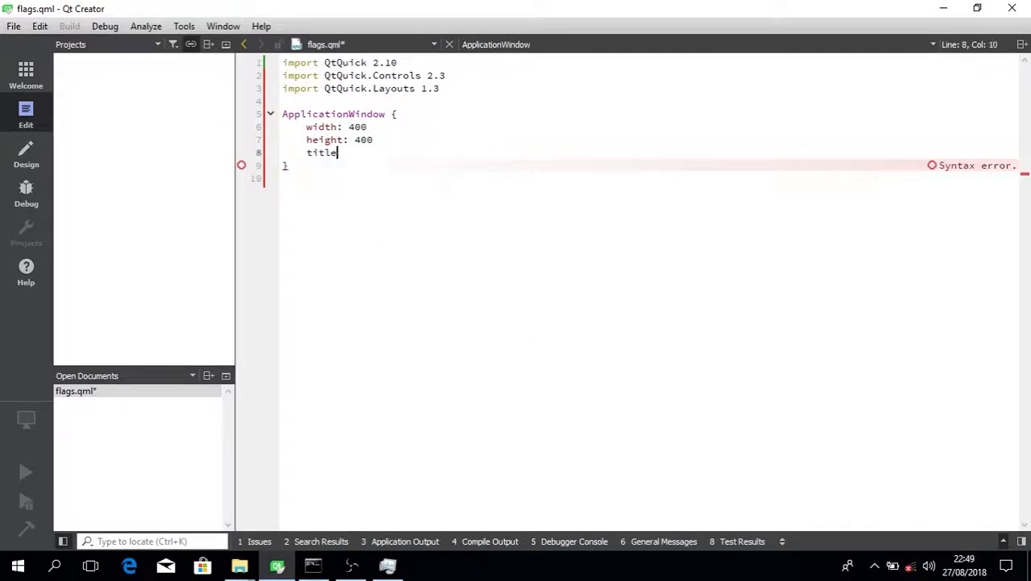
text(: "Flags)
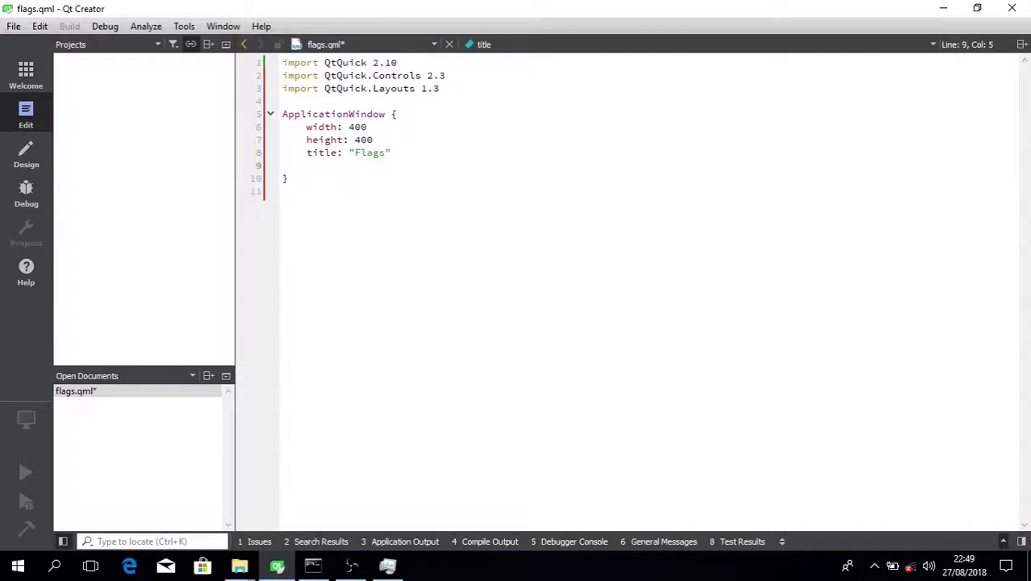
text(color:)
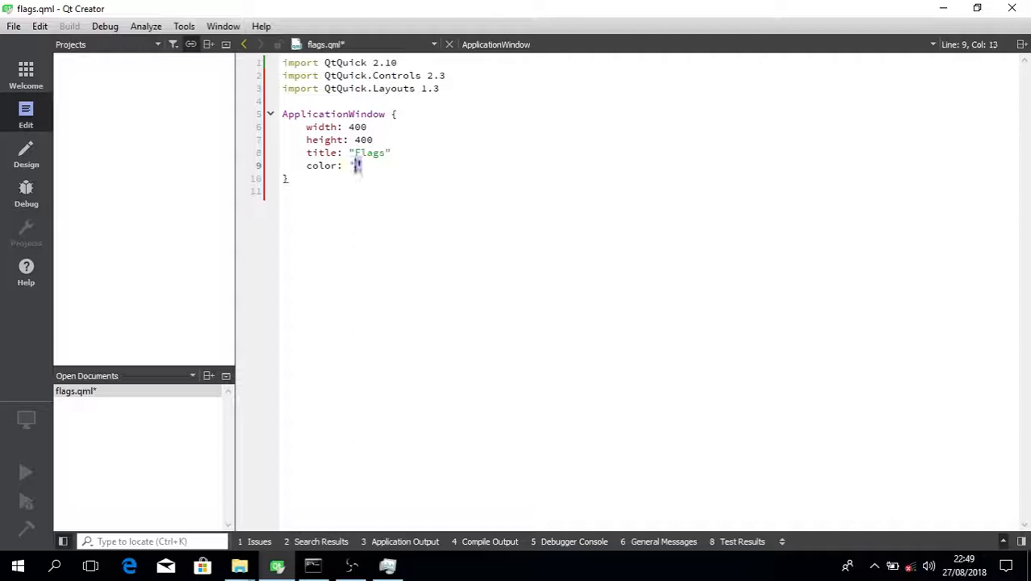
text(")
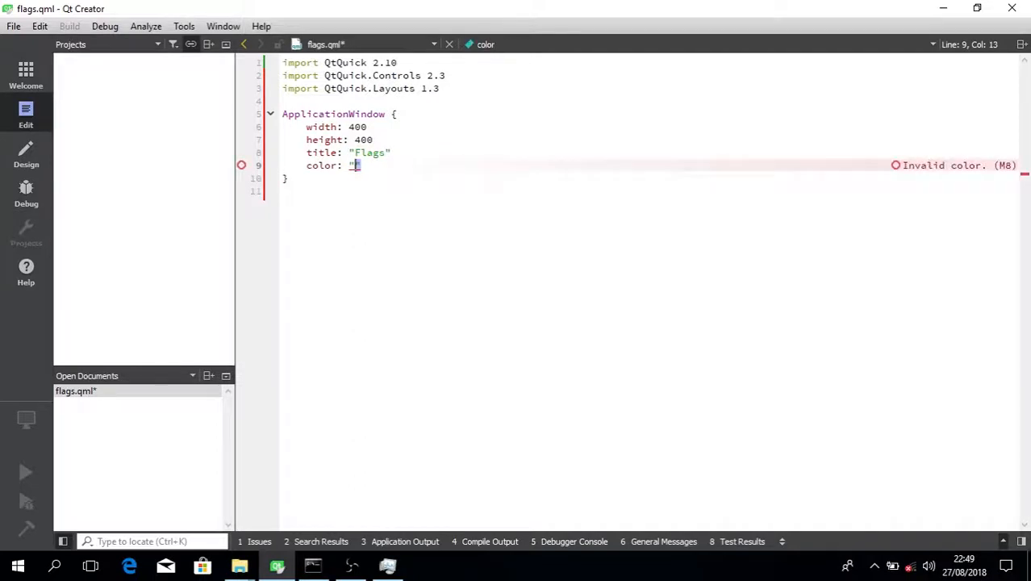
text(gol)
text(q)
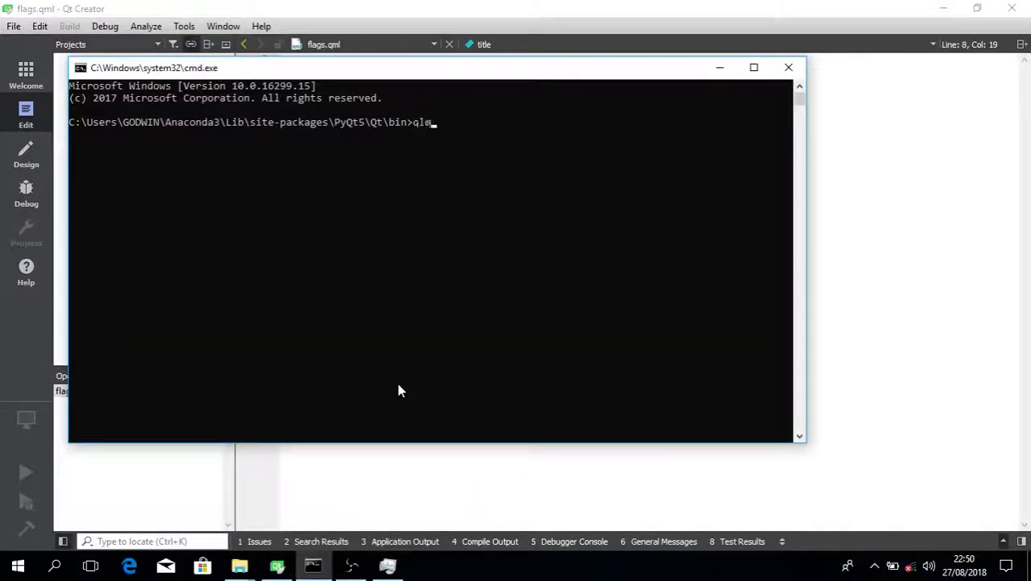
Type qmlscene in the prompt and bring up the folder holding flags.qml for its path
text(mlscene)
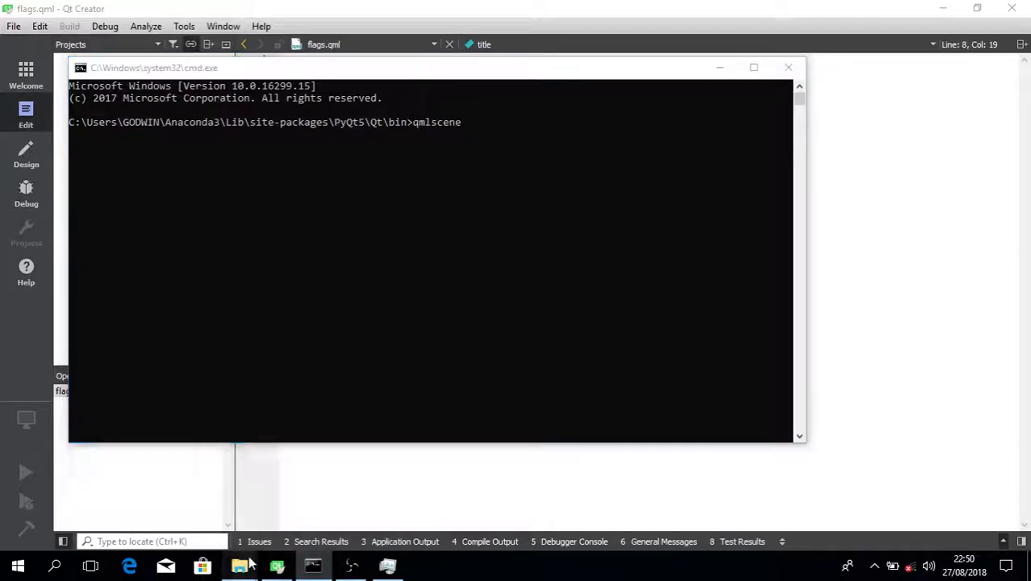
click(238, 565)
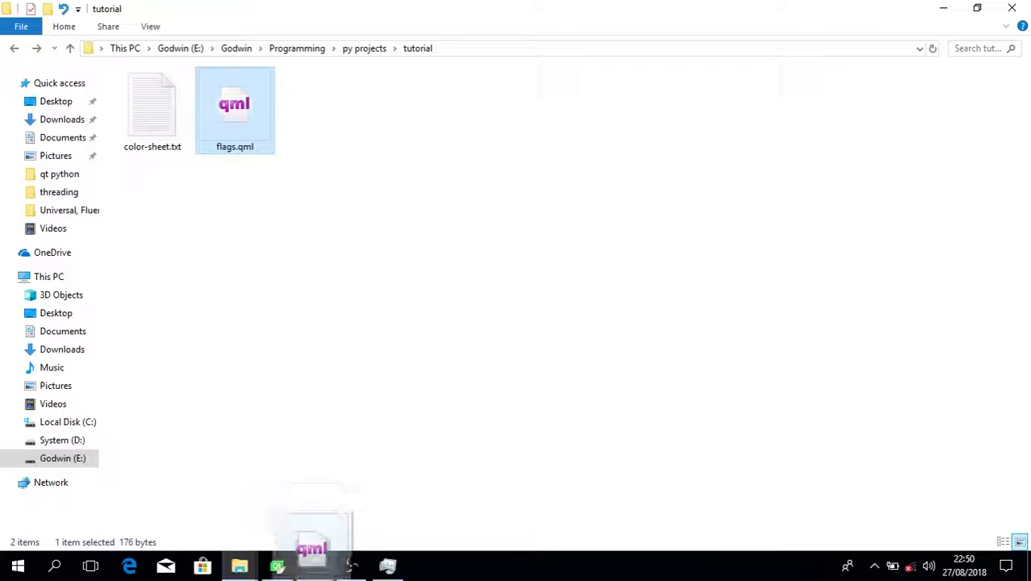
double_click(234, 105)
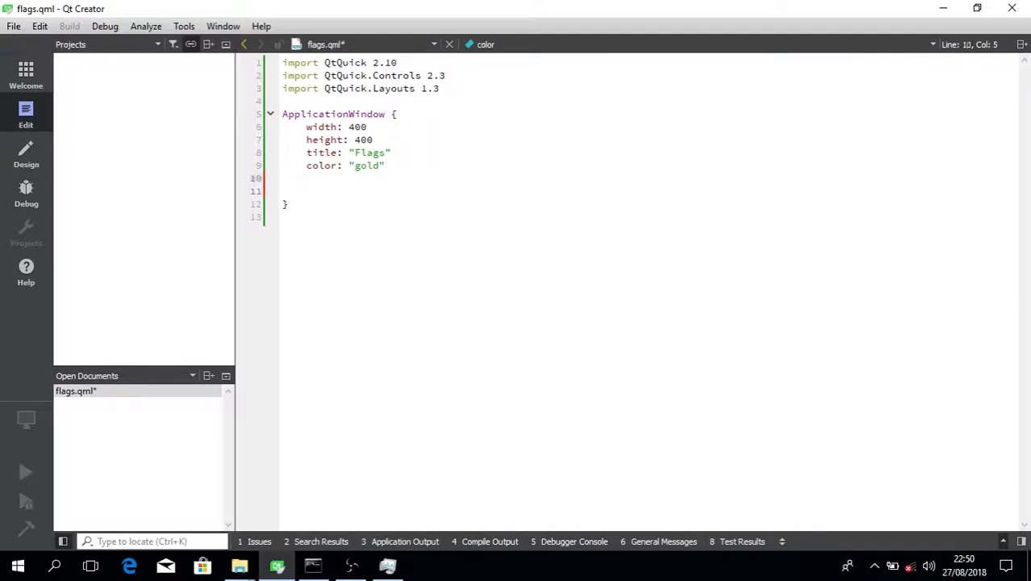
Add flags: Qt.FramelessWindowHint, correcting the mistaken FastTransformation autocompletion
text(flags:)
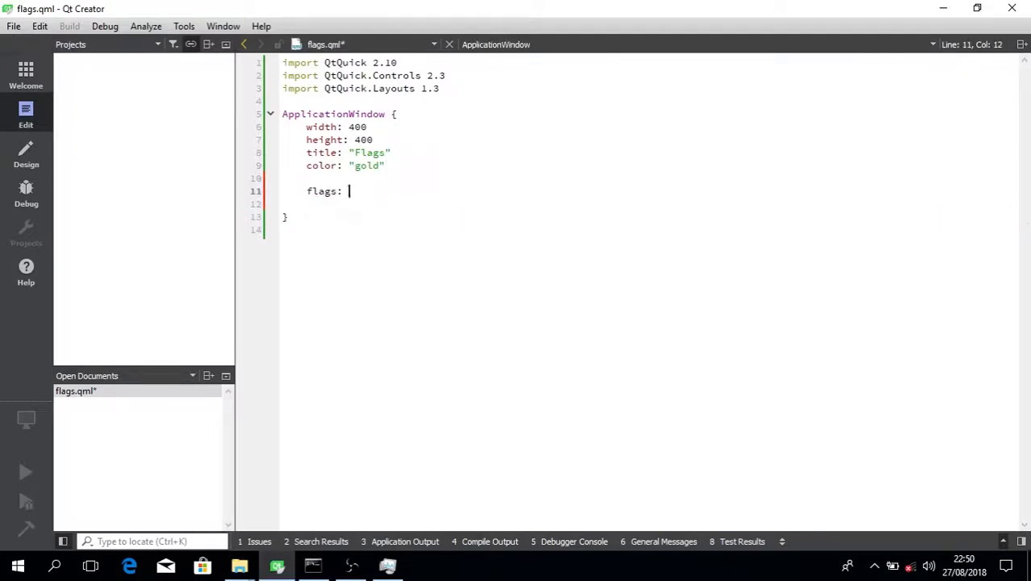
text(Qt.FastTransformation)
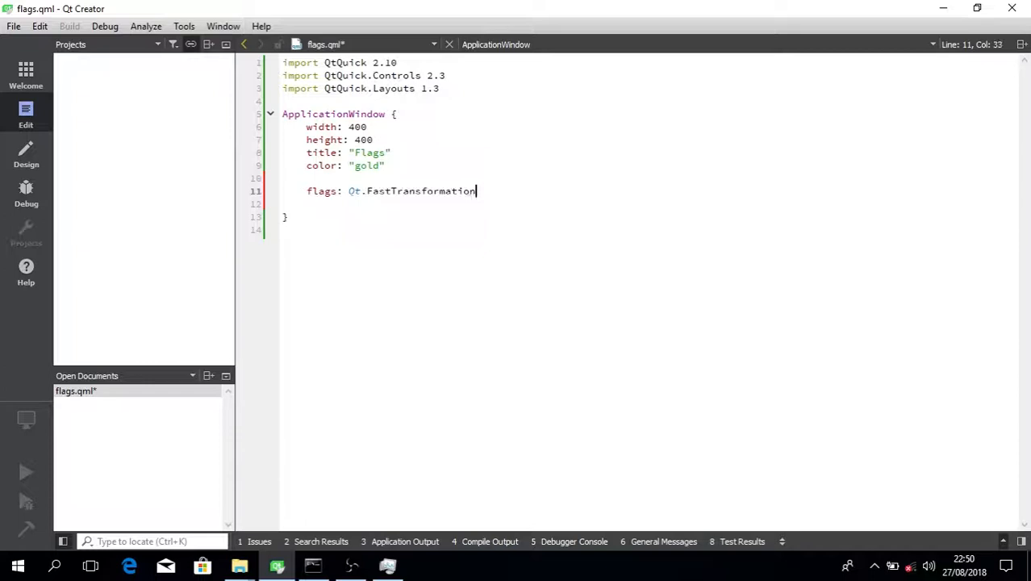
key(BackSpace)
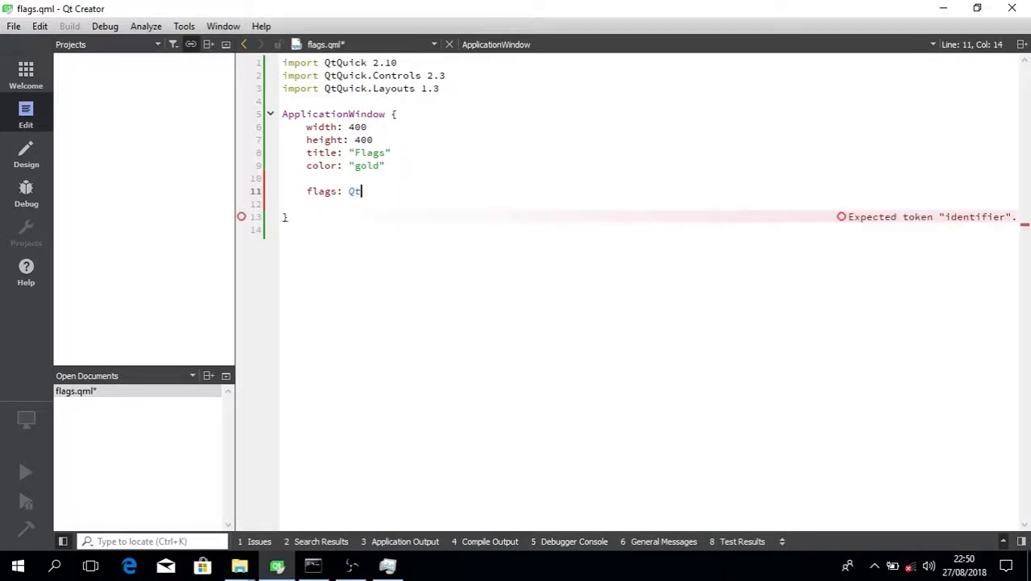
text(.FramelessWindowHint)
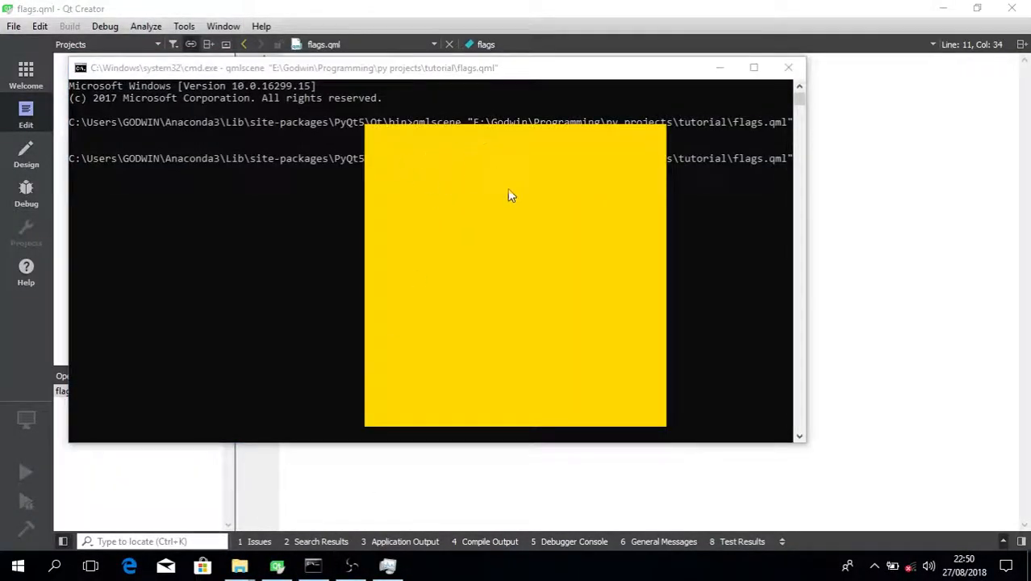
mouse_move(525, 168)
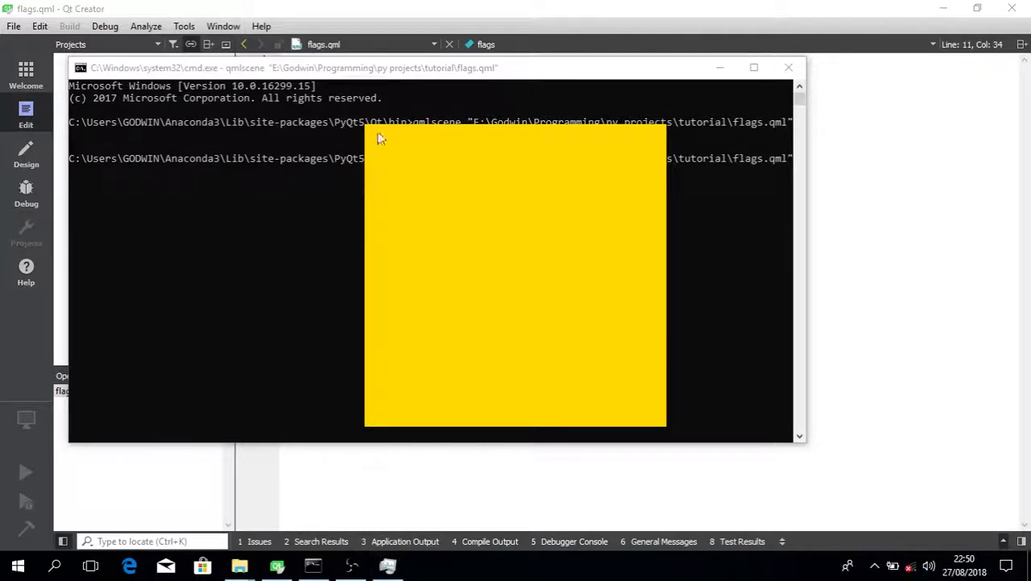
mouse_move(557, 179)
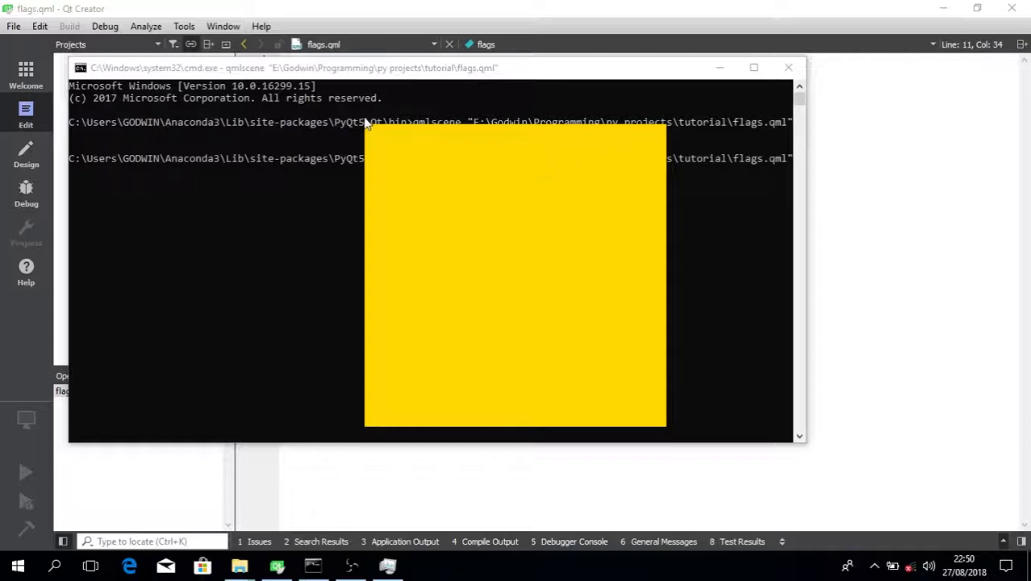
mouse_move(657, 160)
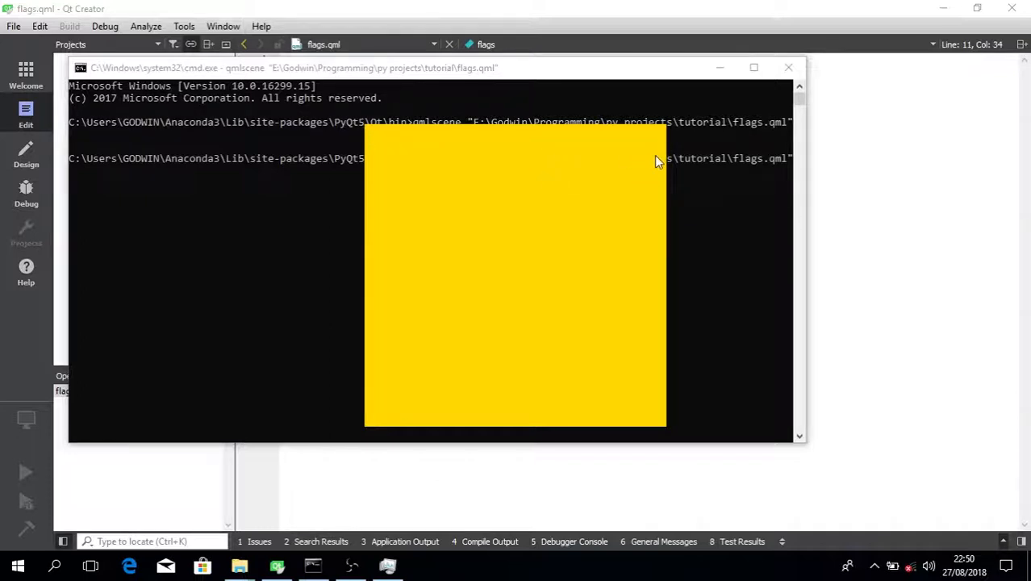
mouse_move(516, 195)
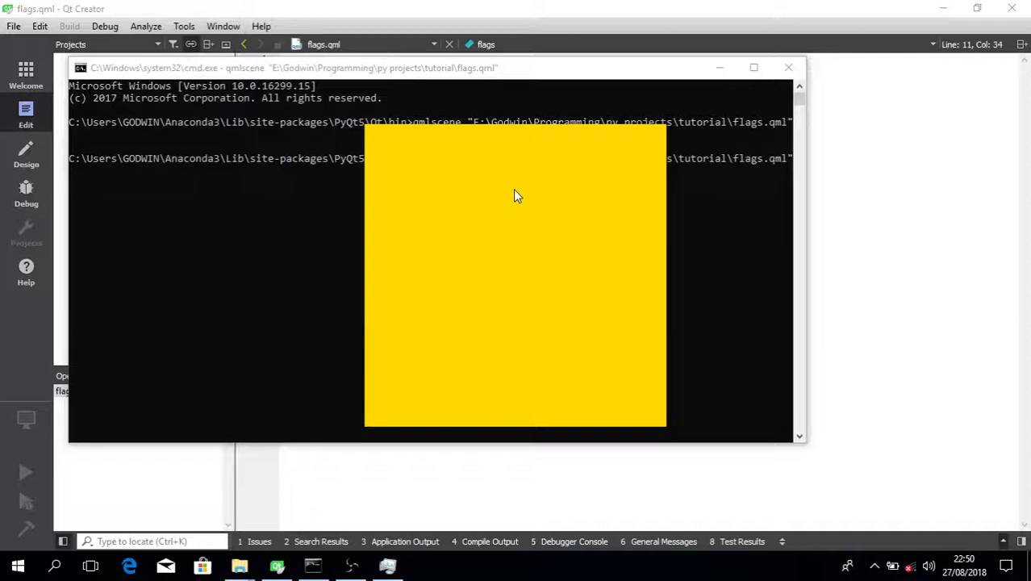
mouse_move(527, 196)
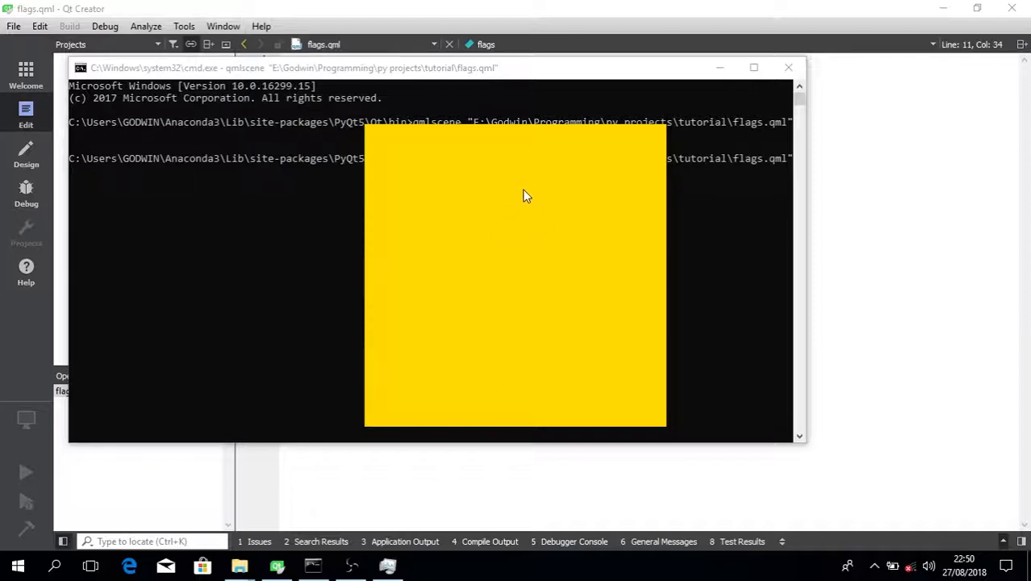
mouse_move(537, 223)
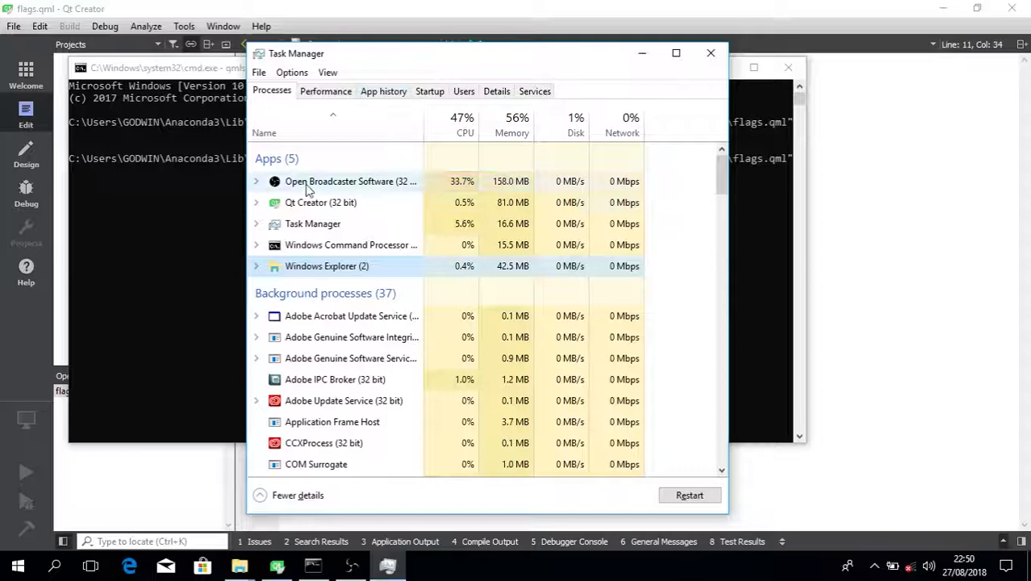
End the QML Scene Viewer task under Windows Command Processor in Task Manager
click(256, 244)
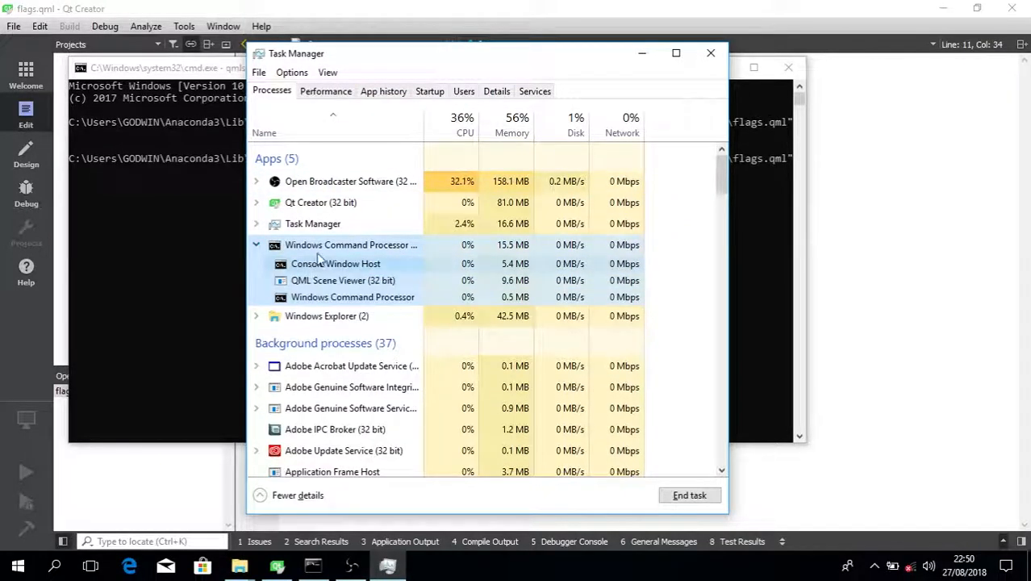
click(343, 280)
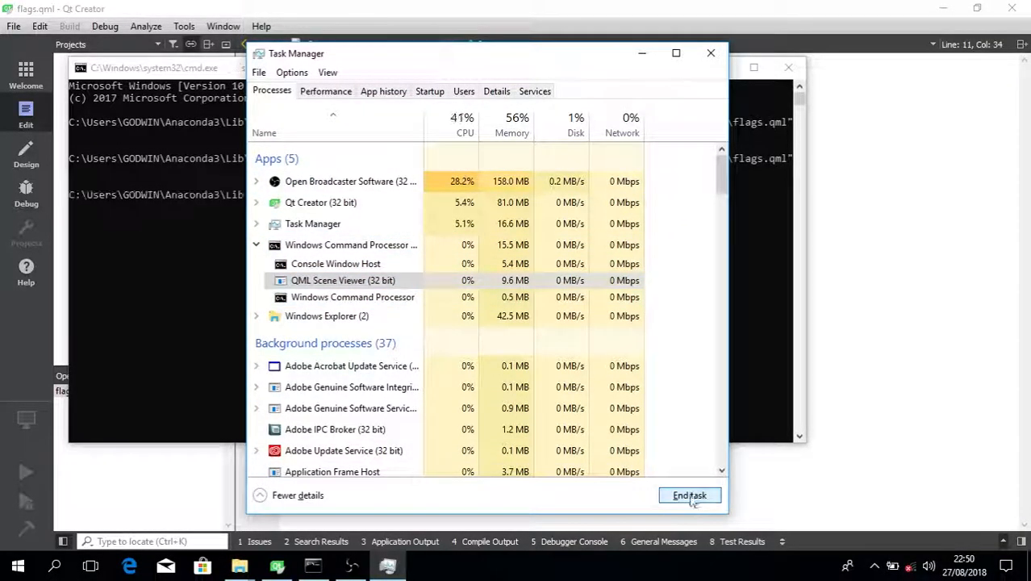
click(689, 494)
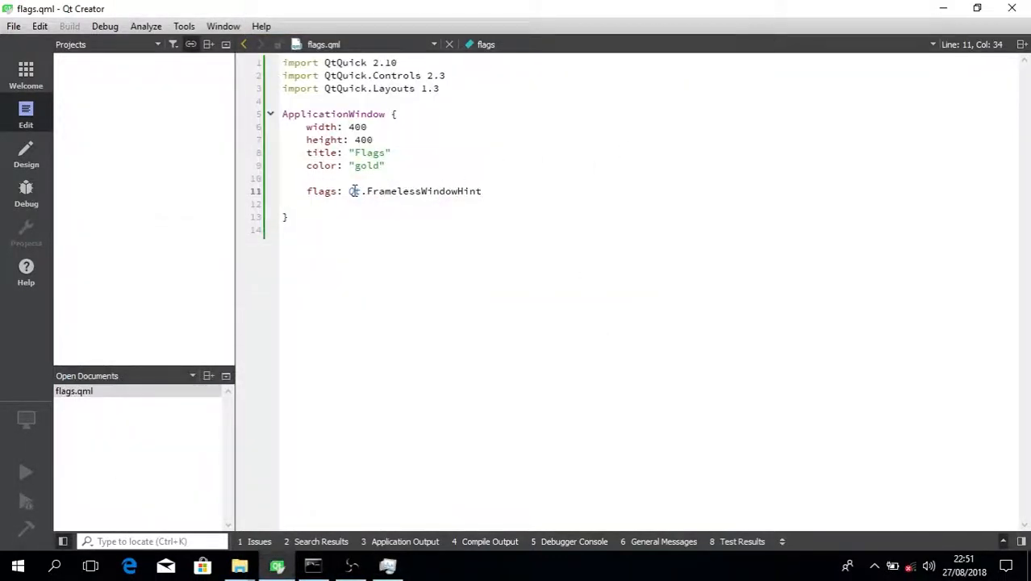
Change flags to Qt.Window | Qt.FramelessWindowHint and rerun qmlscene from the prompt
text(Qt.)
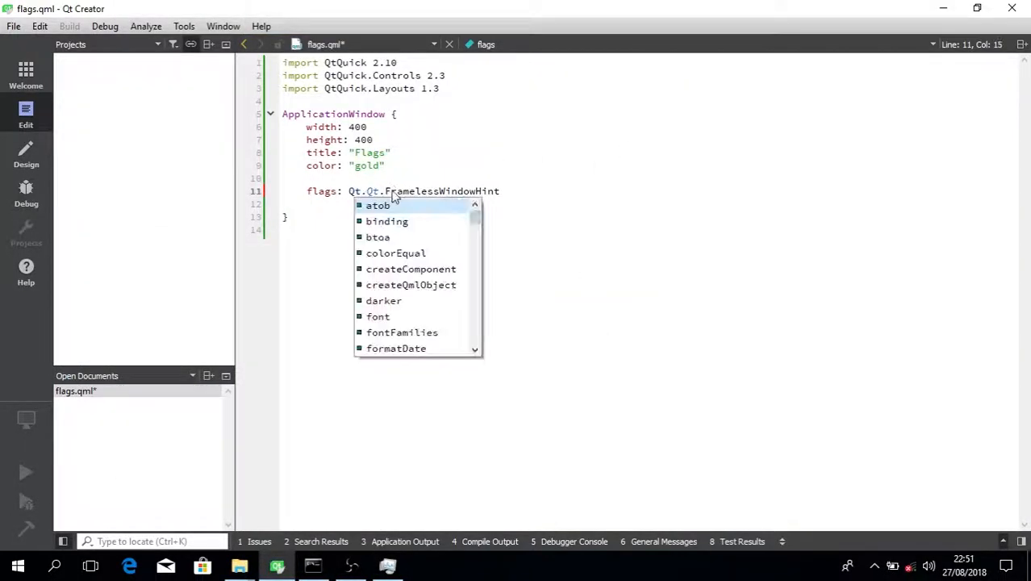
text(win)
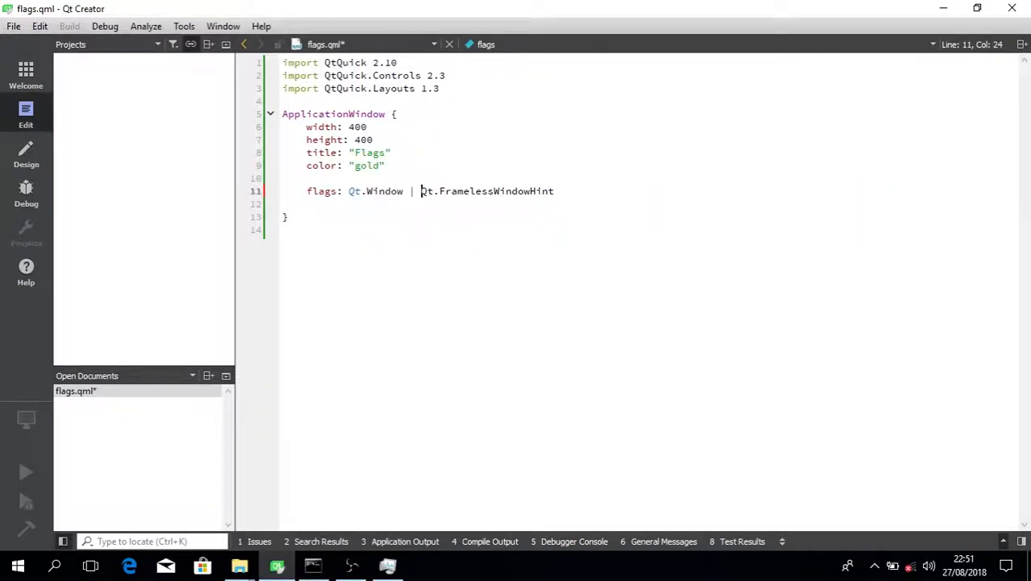
click(312, 565)
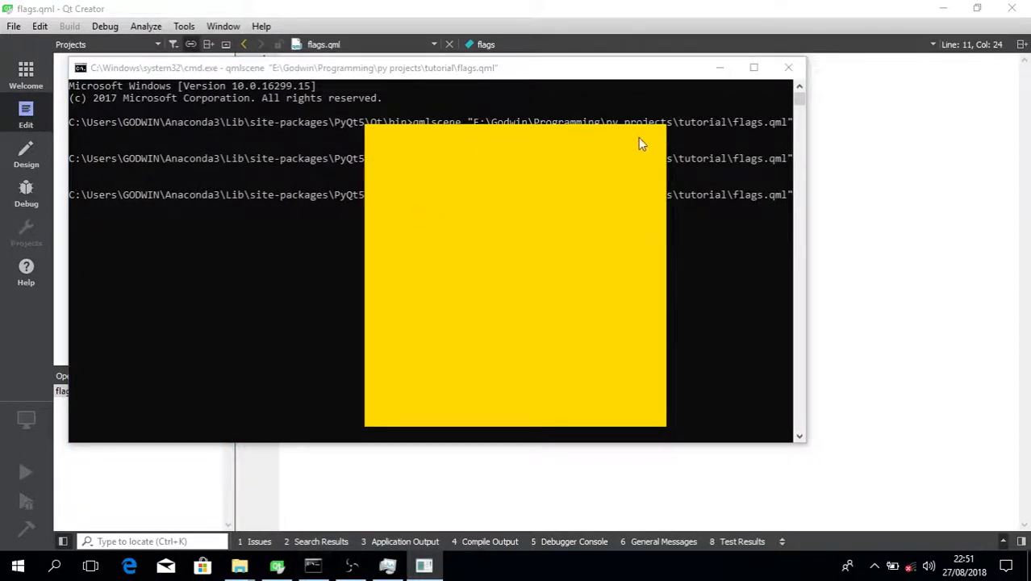
mouse_move(414, 573)
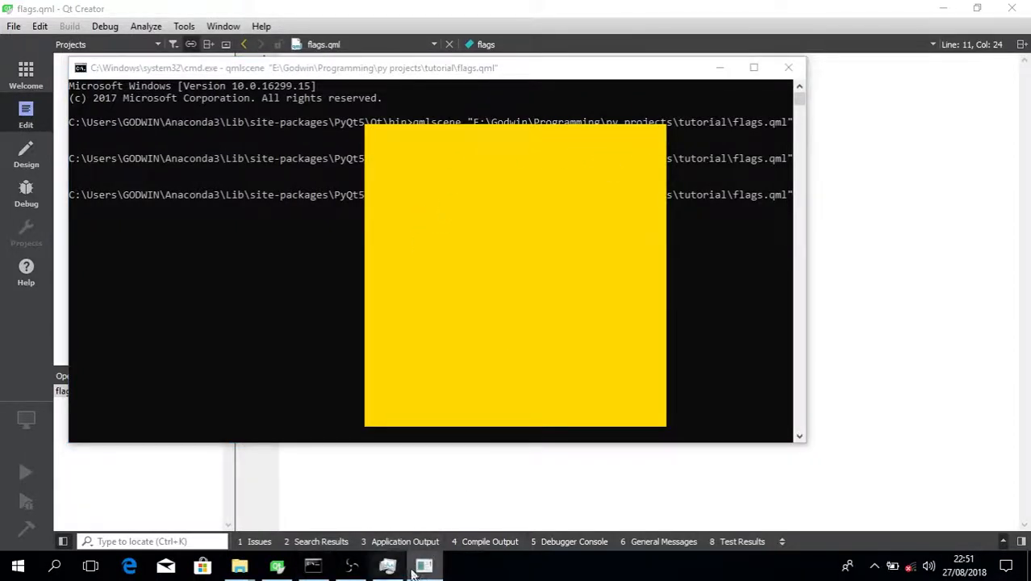
mouse_move(424, 565)
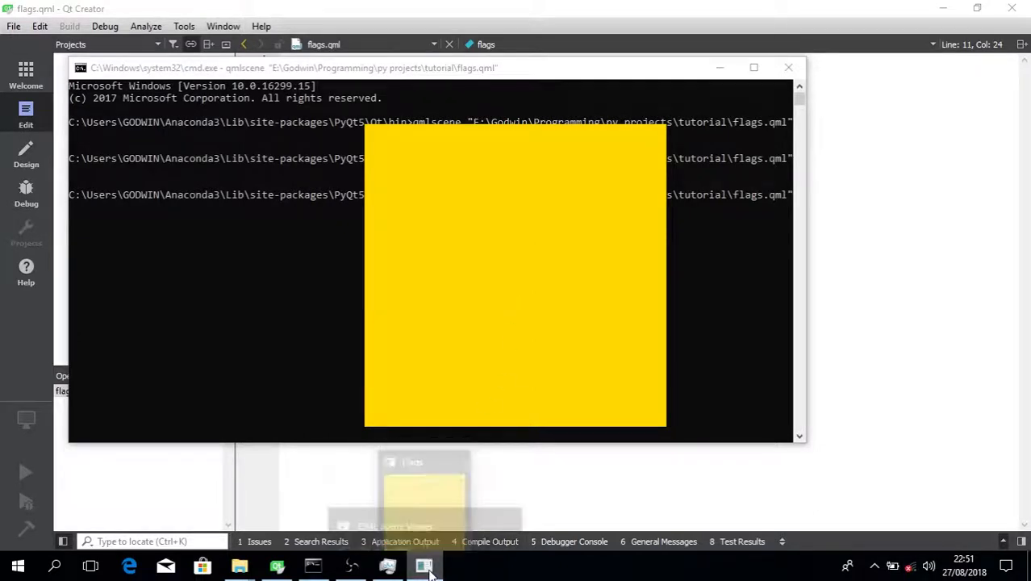
Right-click the frameless Flags preview's taskbar entry to close it
right_click(424, 565)
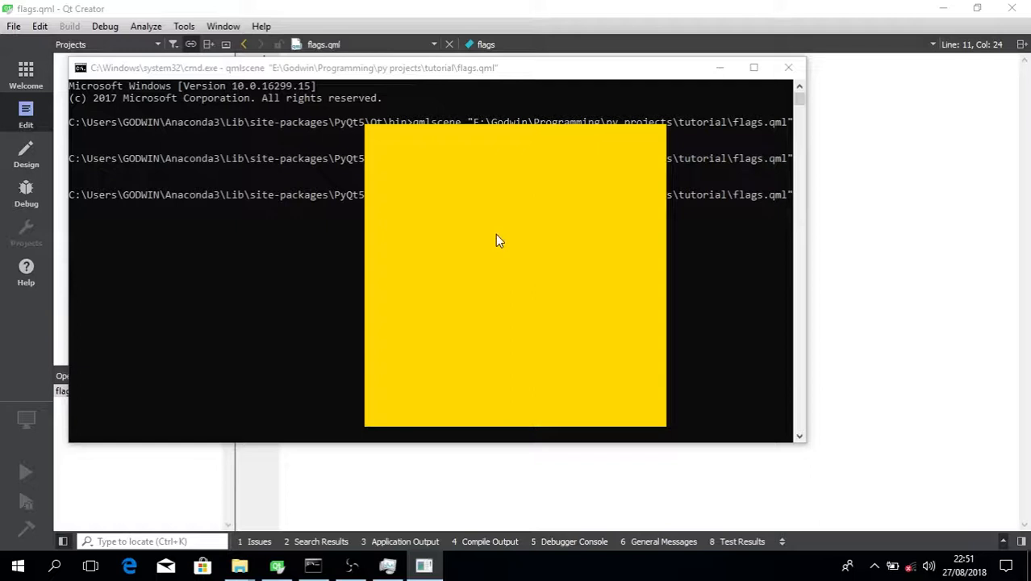
mouse_move(633, 167)
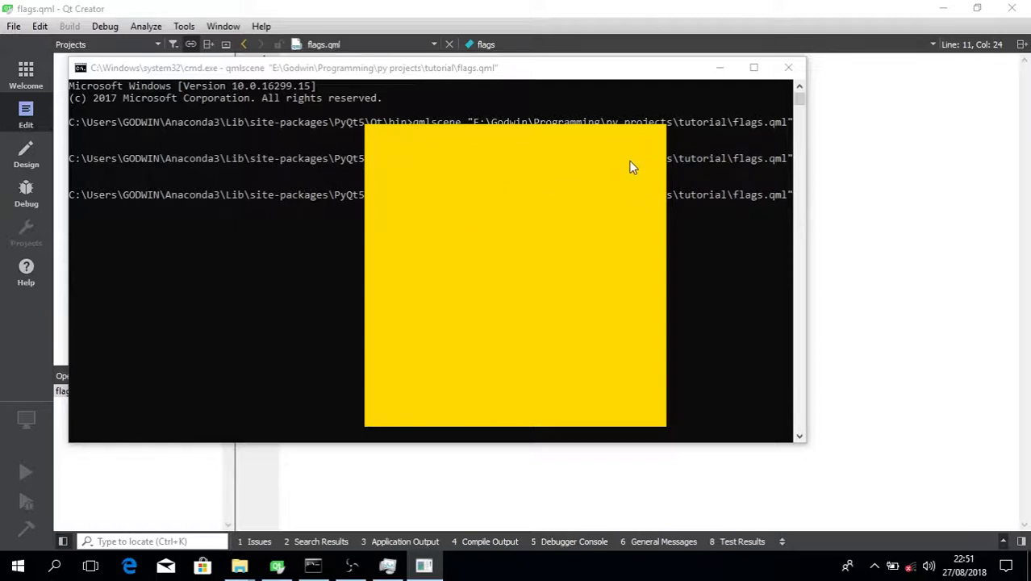
mouse_move(517, 148)
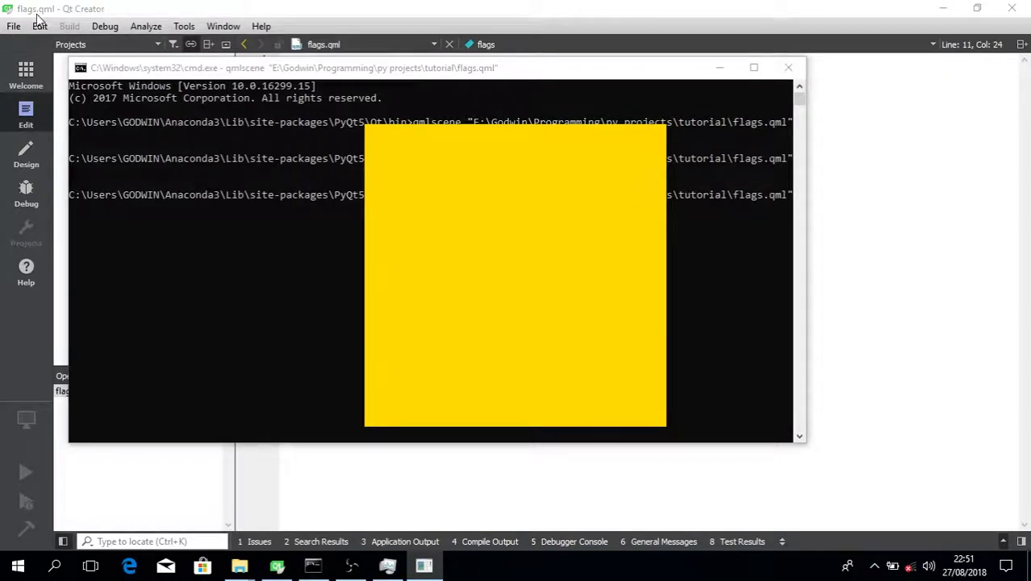
mouse_move(509, 186)
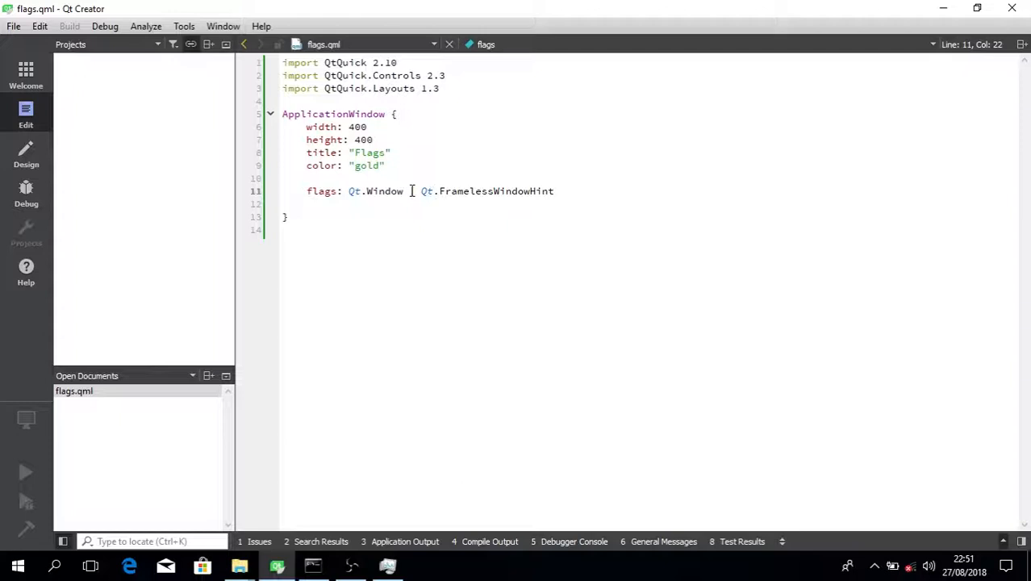
Insert Qt.WindowStaysOnTopHint before the frameless hint and rerun the qmlscene preview
text(|)
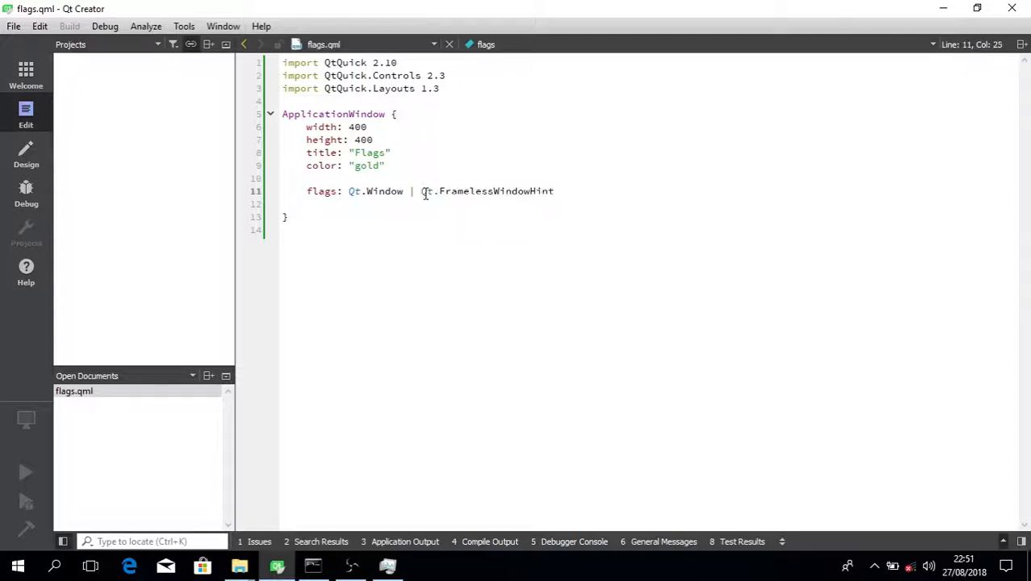
double_click(460, 191)
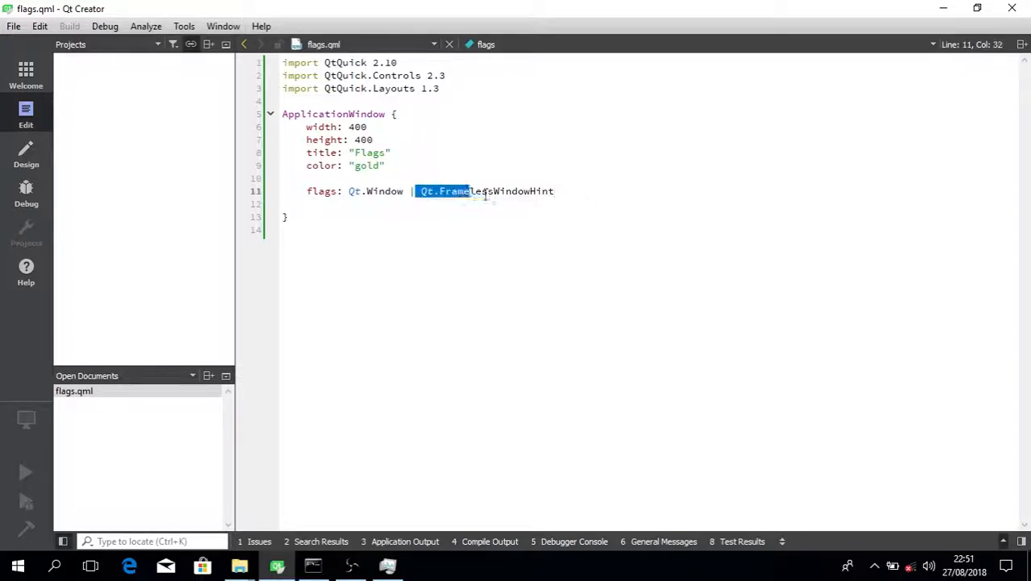
click(418, 191)
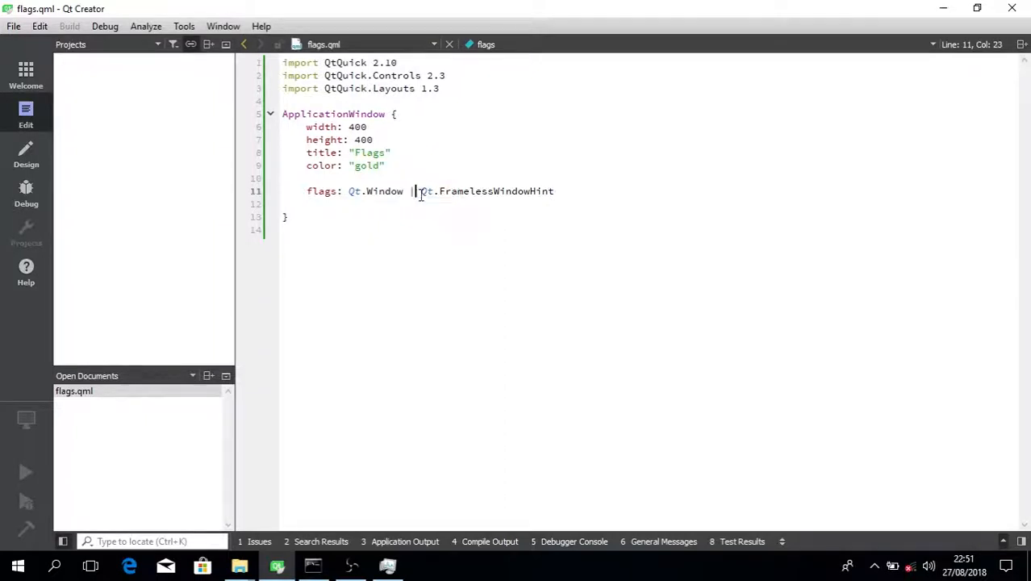
text(QT)
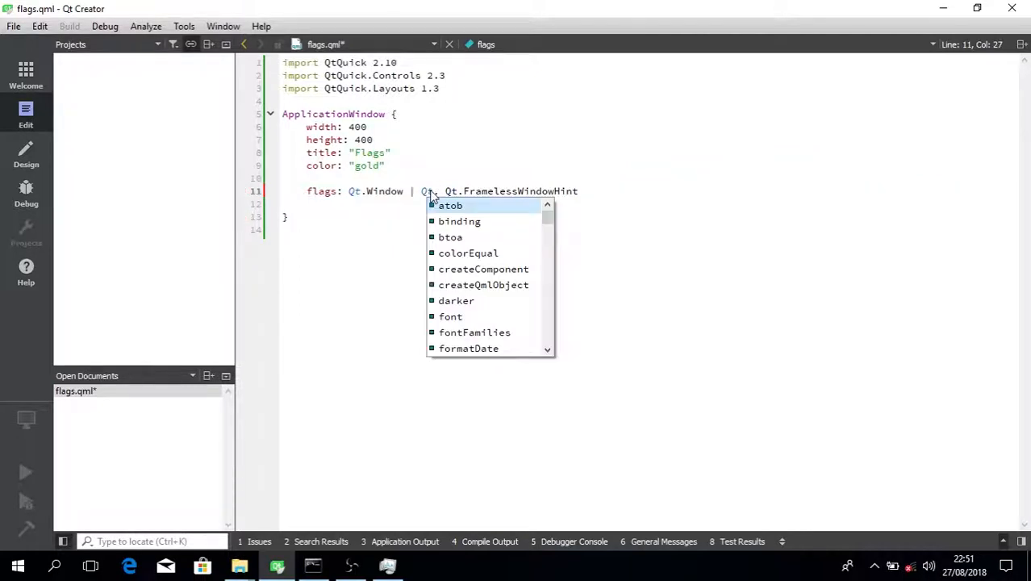
text(.win)
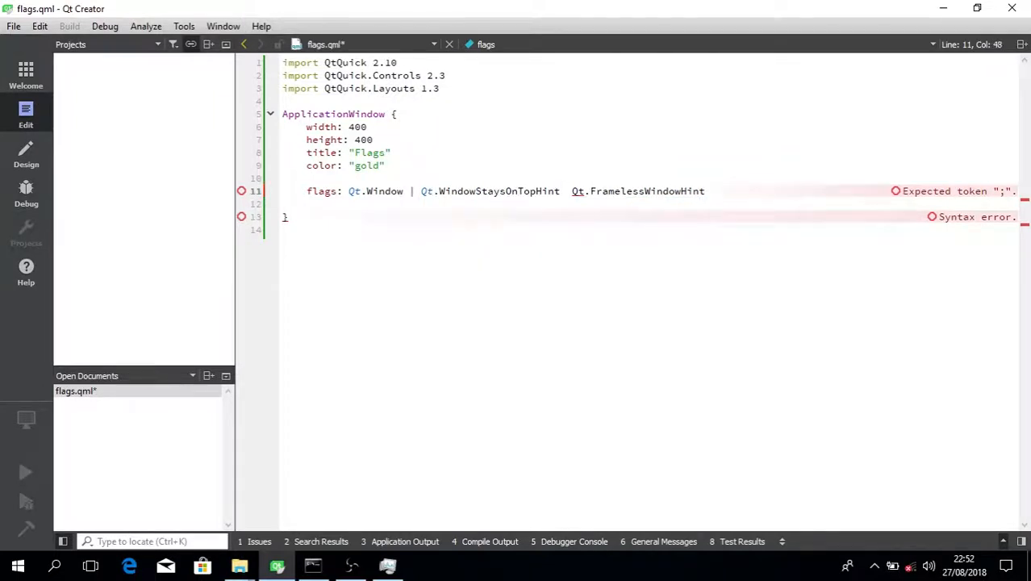
click(313, 565)
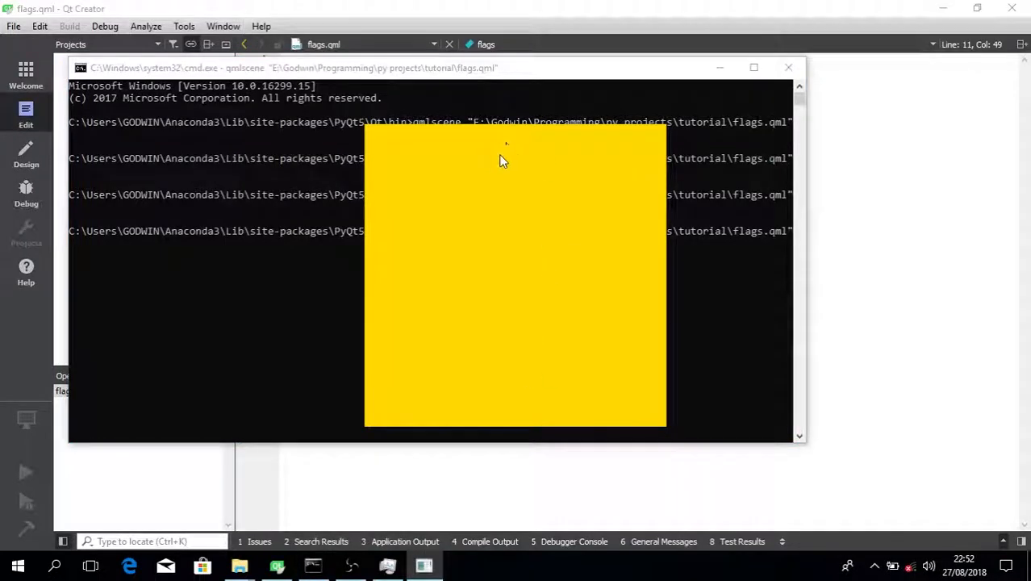
click(387, 565)
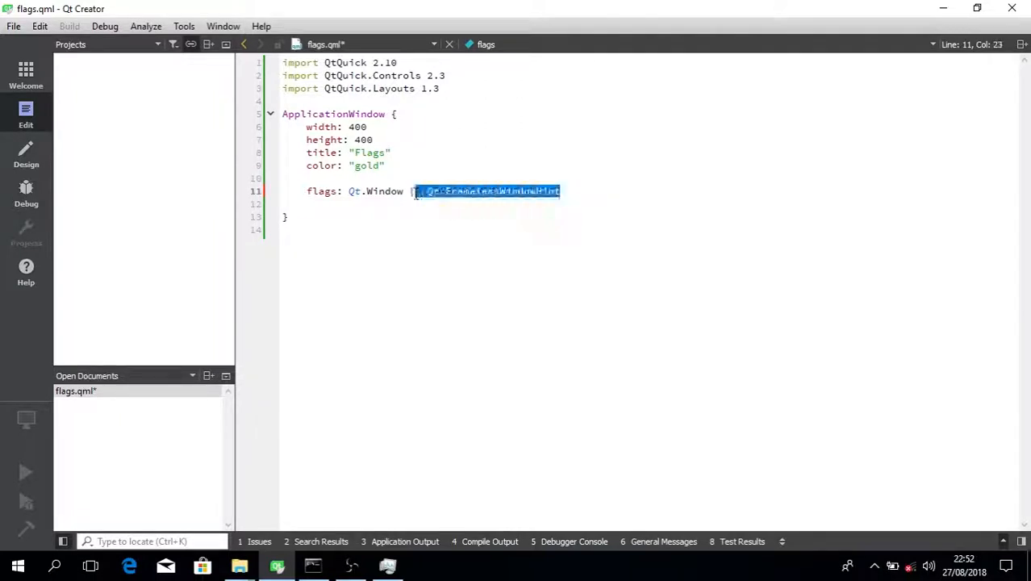
Replace the frameless hint with Qt.WindowTitleHint and switch to the prompt to preview
key(Delete)
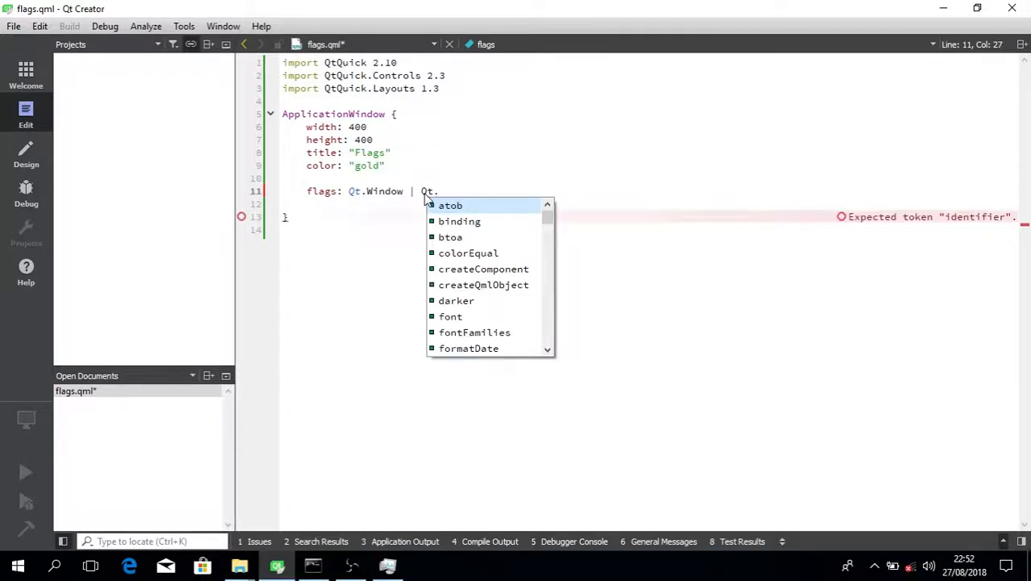
text(WindowTitleHint)
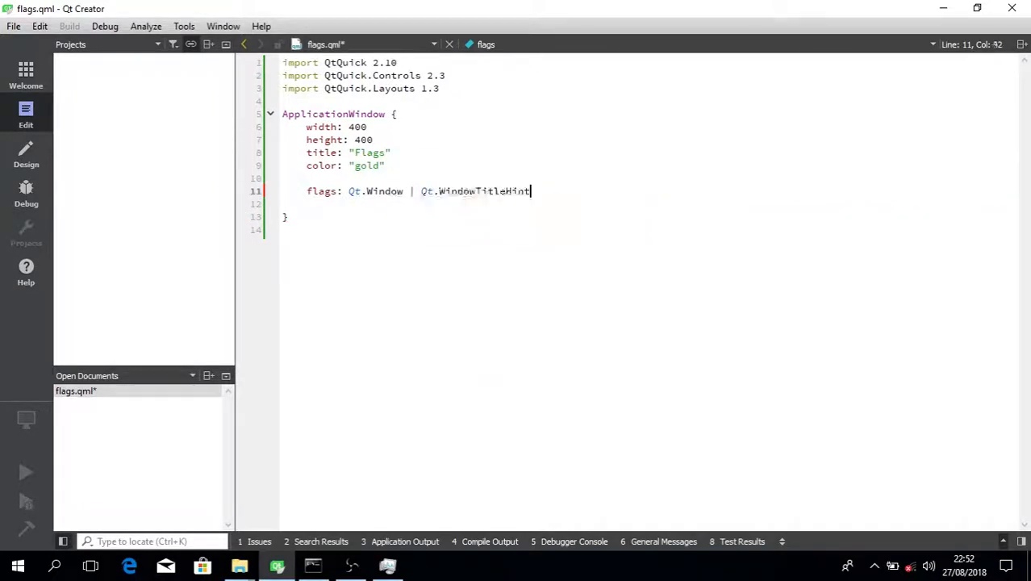
click(313, 565)
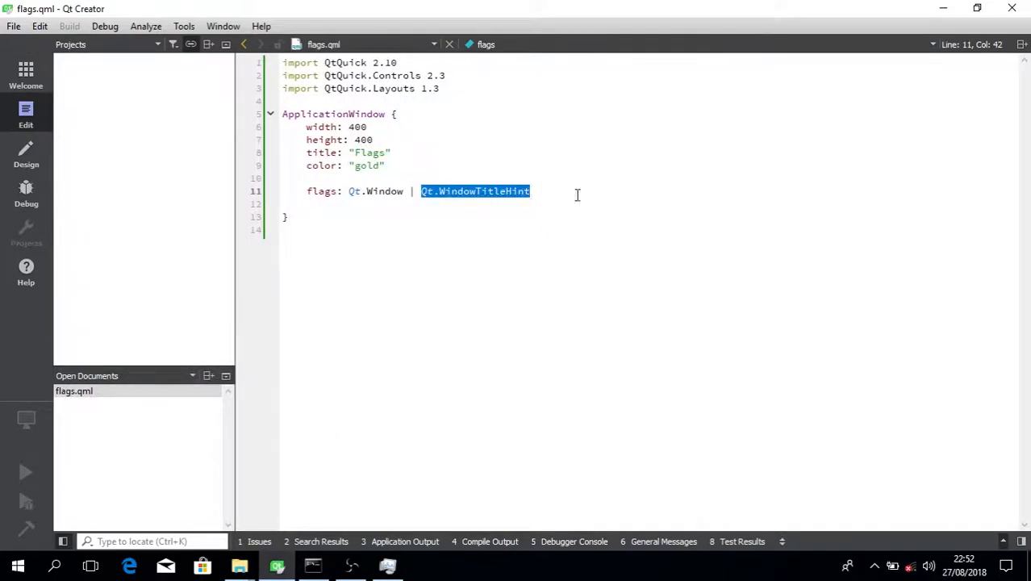
Extend flags to Qt.WindowTitleHint | Qt.WindowCloseButtonHint and start the system-menu hint
key(Delete)
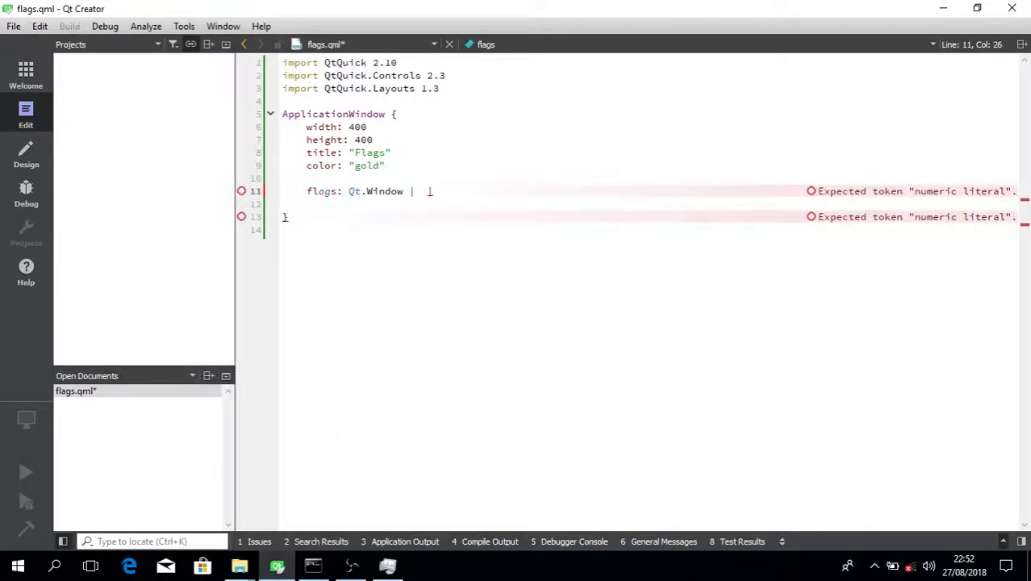
text(Qt.WindowTitleHint)
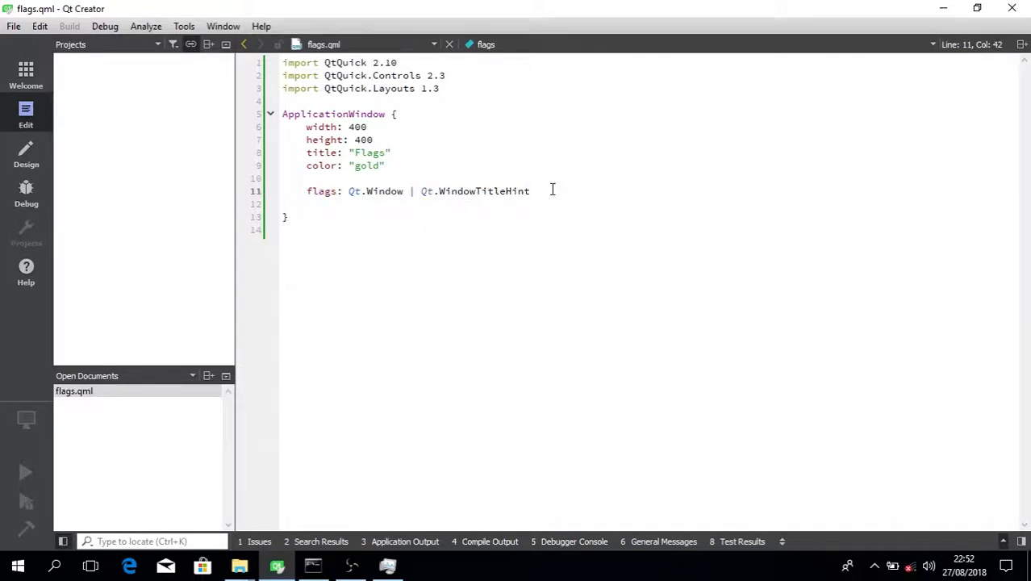
text(|)
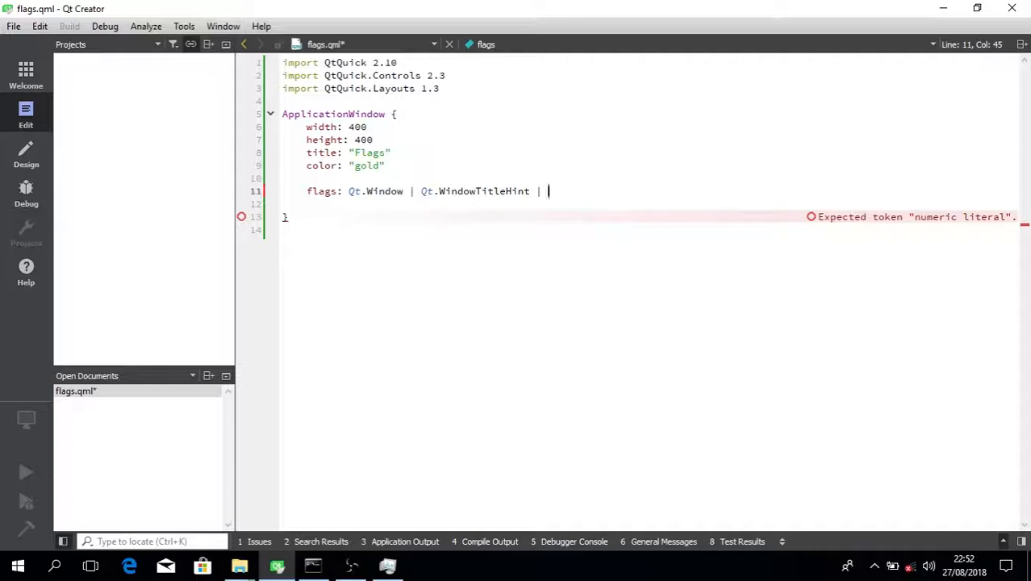
text(Qt.)
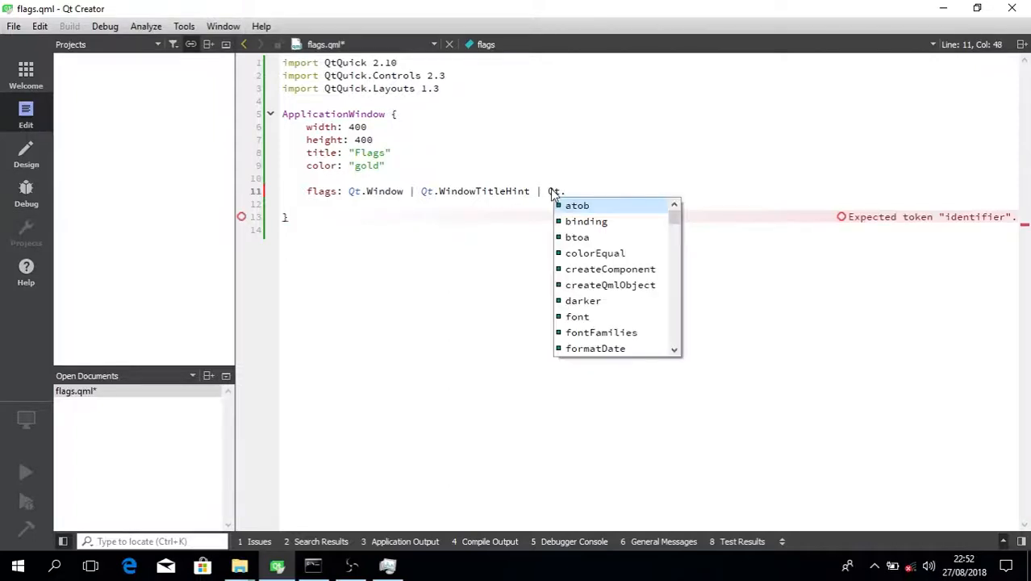
text(wincl)
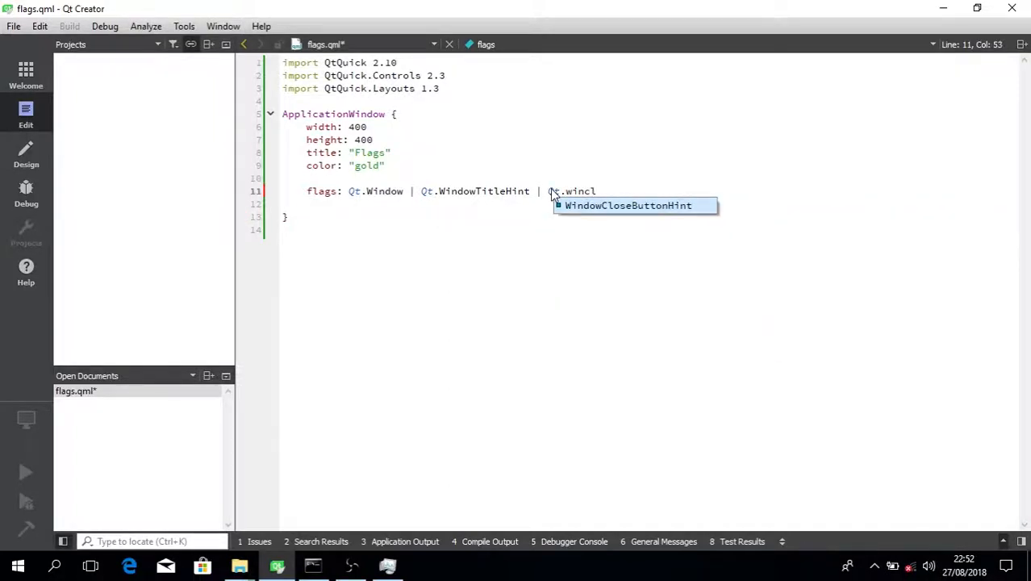
click(313, 565)
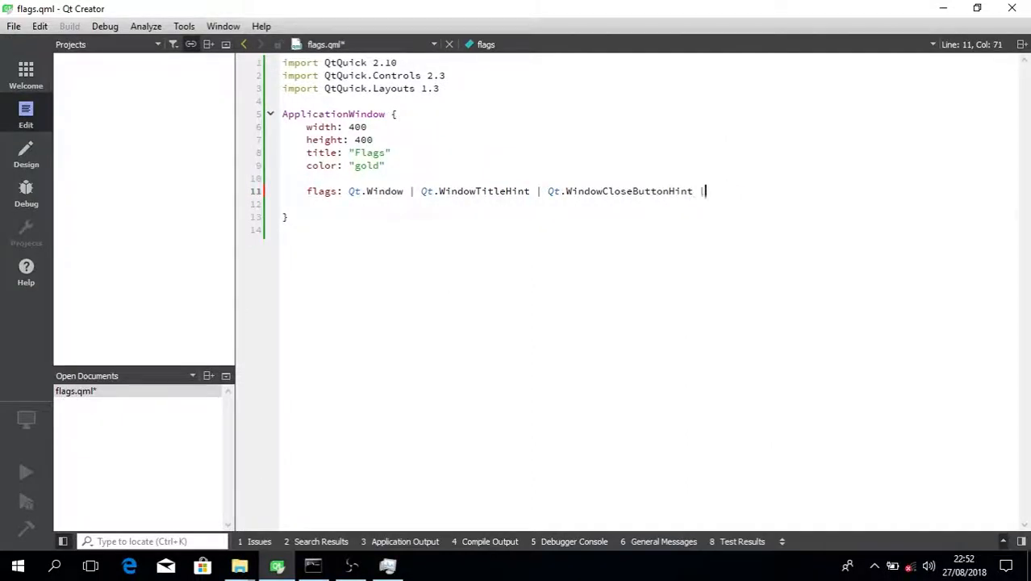
text(Qt.)
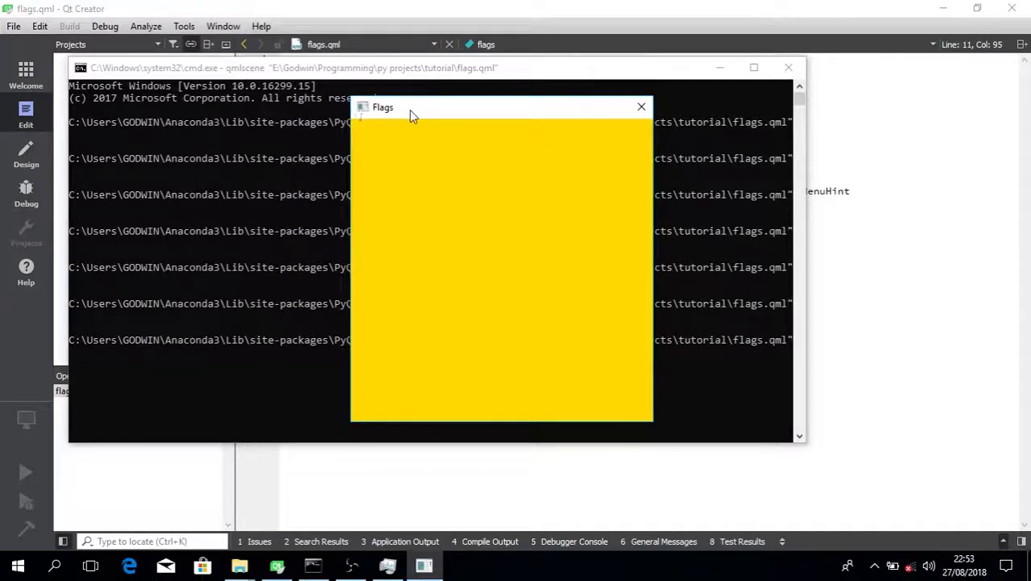
Drag the titled gold Flags window by its title bar to test it
drag(412, 107, 484, 112)
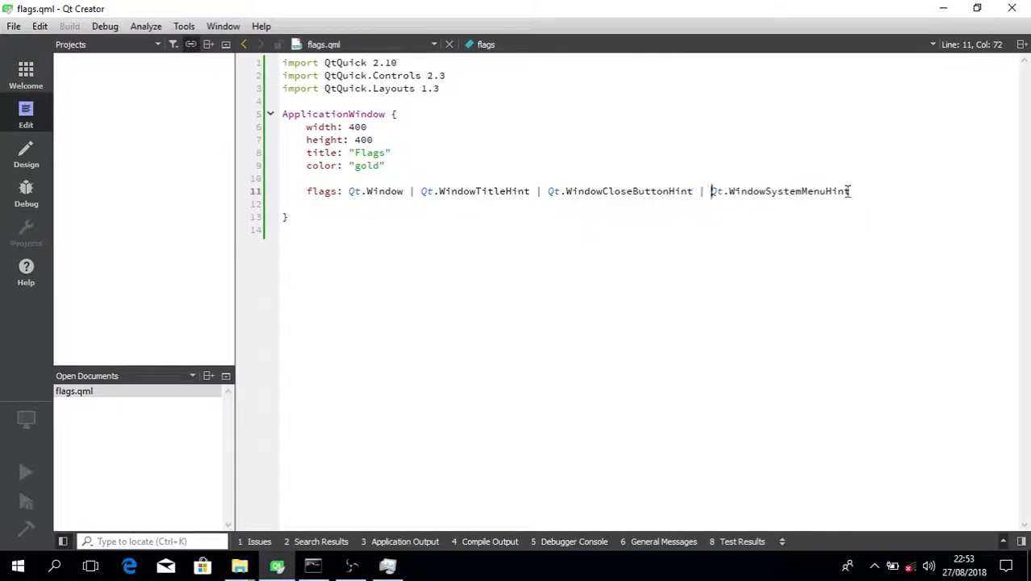
Remove '| Qt.CustomizeWindowHint' from the flags line and close the running Flags preview
text(|)
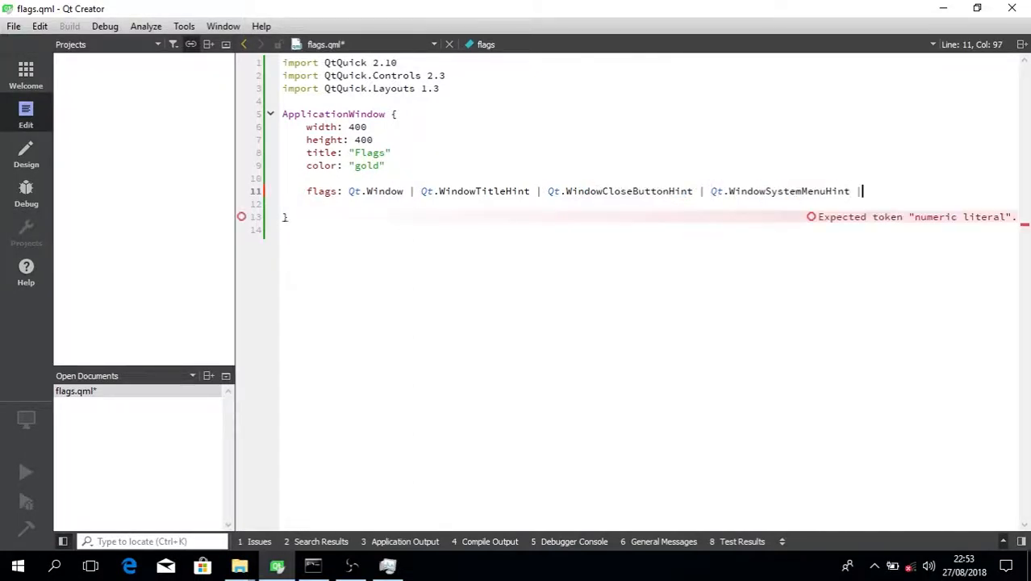
text(Qt.customizeWindowHint)
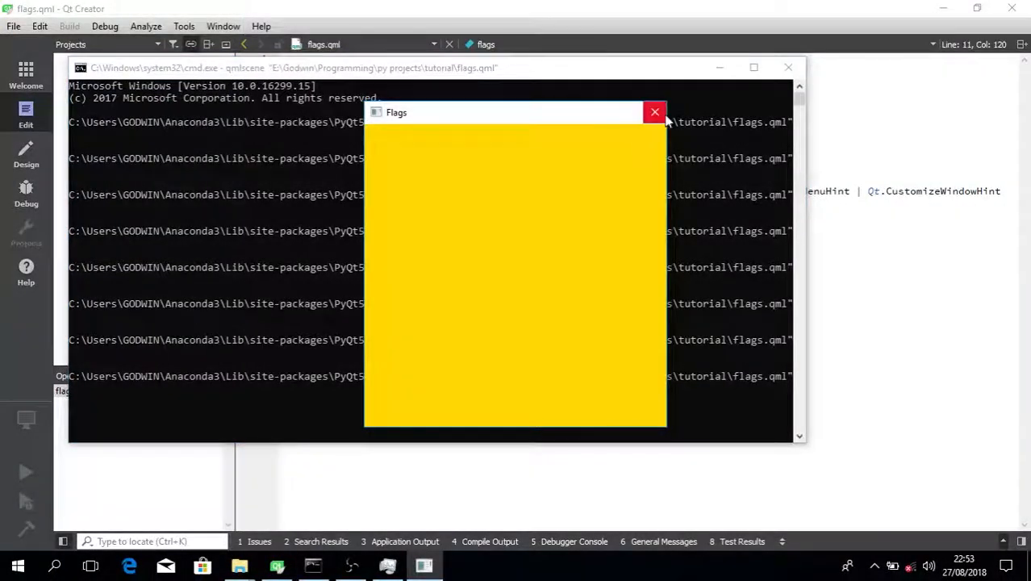
click(655, 112)
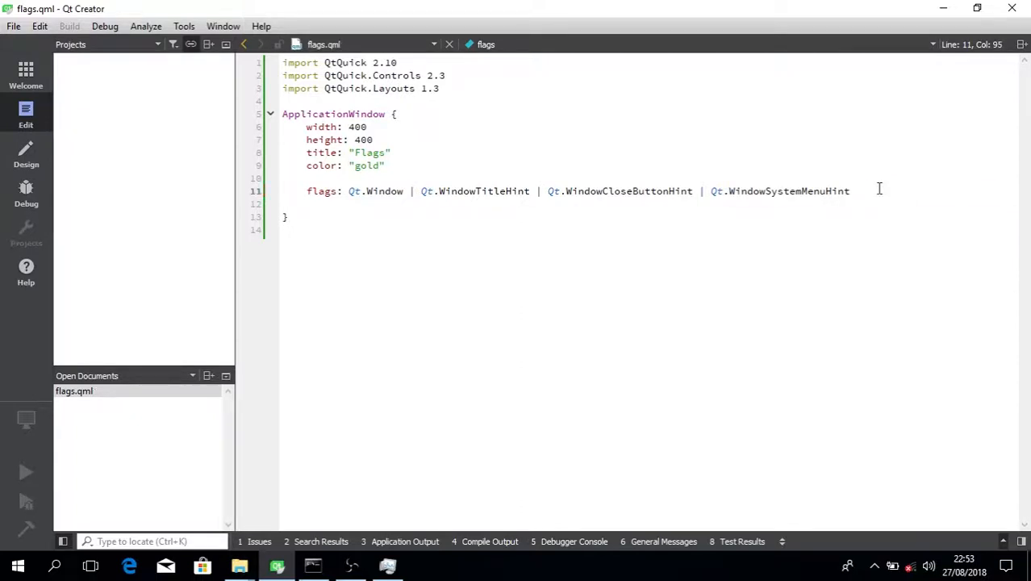
Negate the title hint with '!' and go back to the Command Prompt to rerun qmlscene
double_click(619, 192)
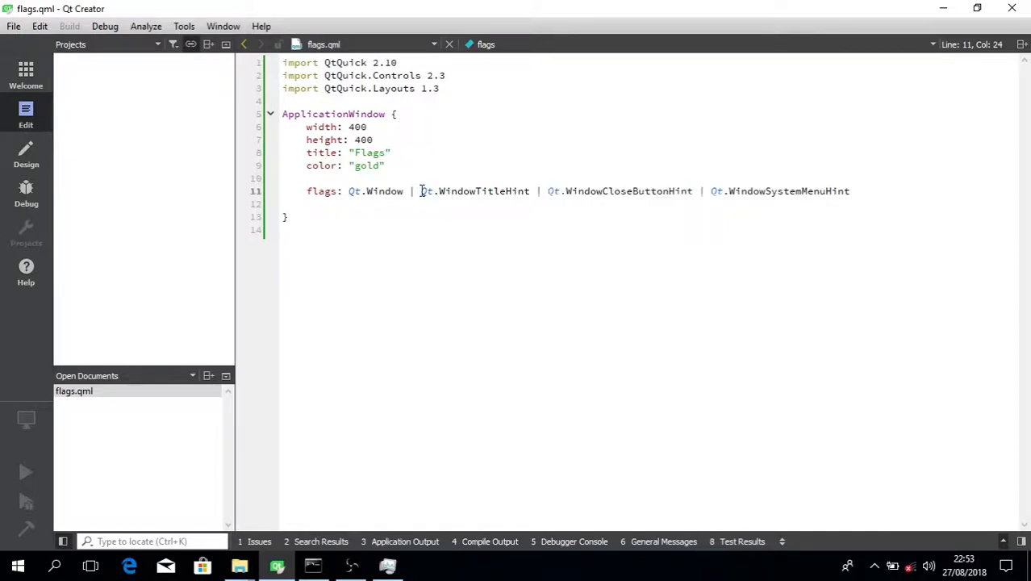
text(!)
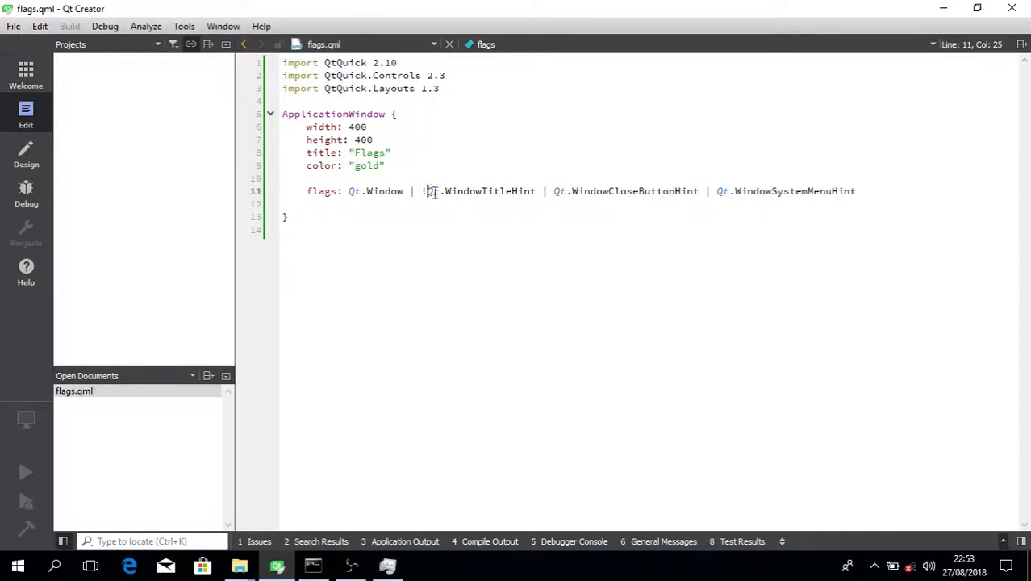
click(313, 565)
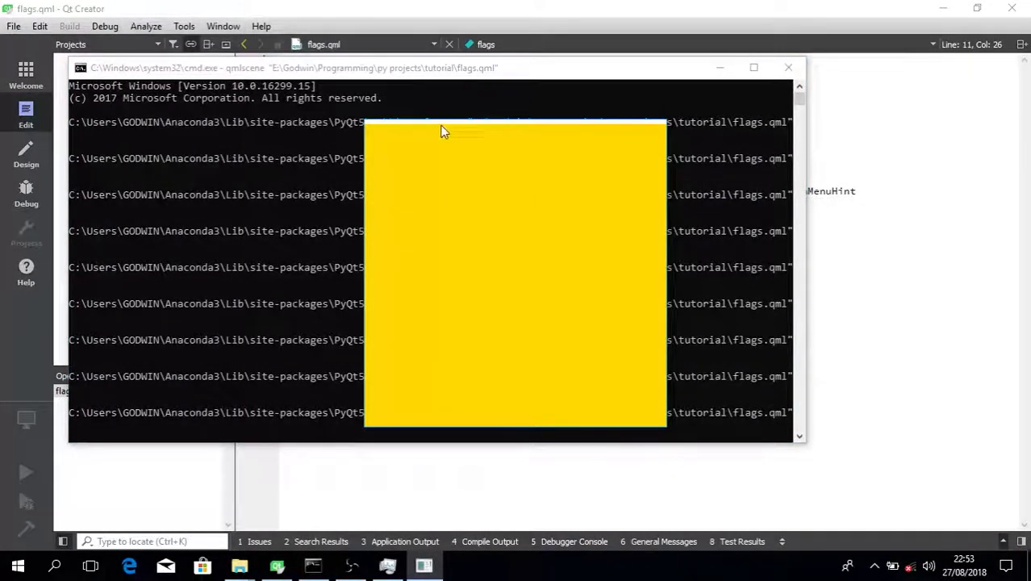
mouse_move(591, 133)
text( | Qt.)
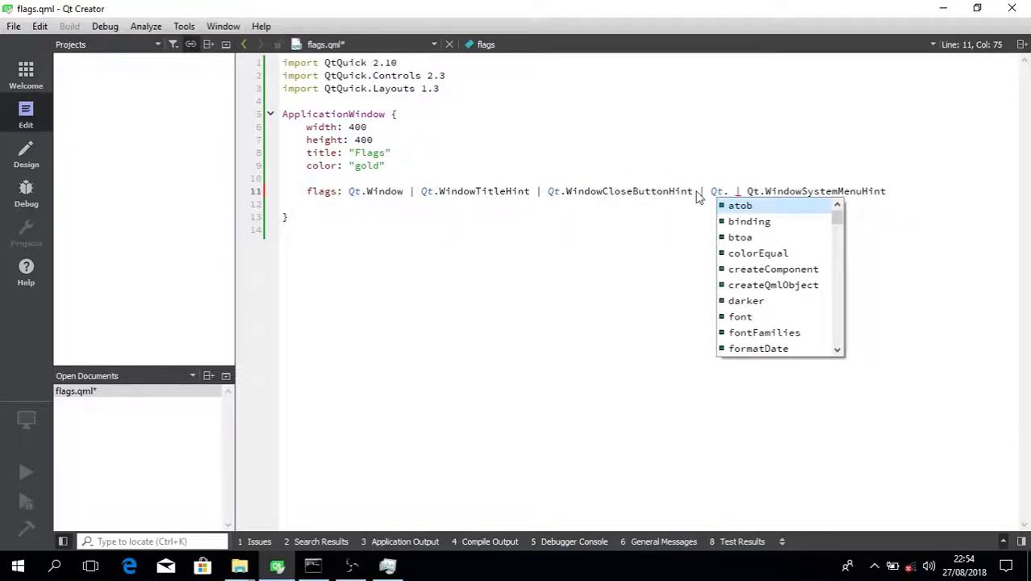
Add Qt.WindowMinMaxButtonsHint and delete Qt.WindowCloseButtonHint from the flags line
text(winm)
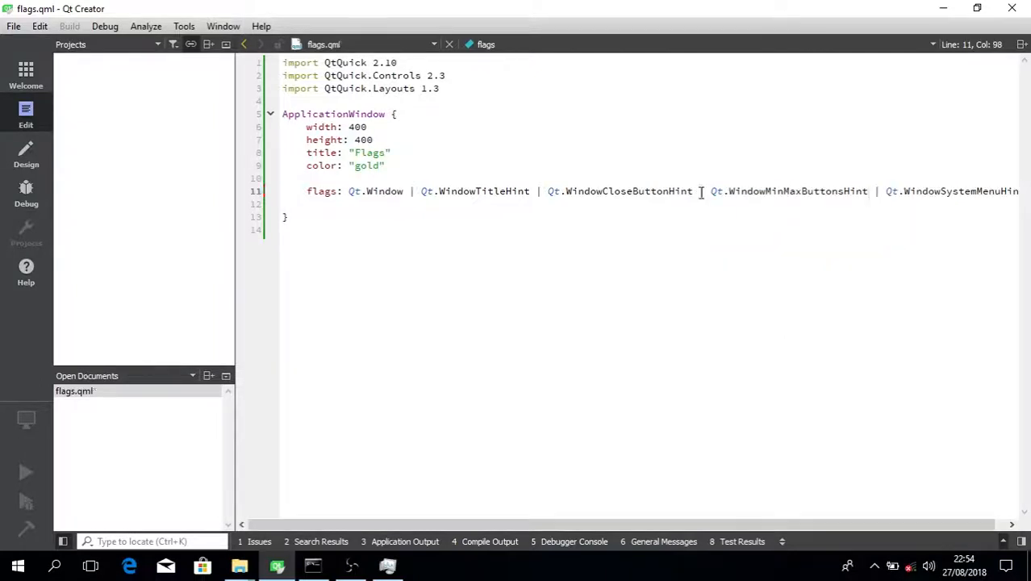
double_click(773, 191)
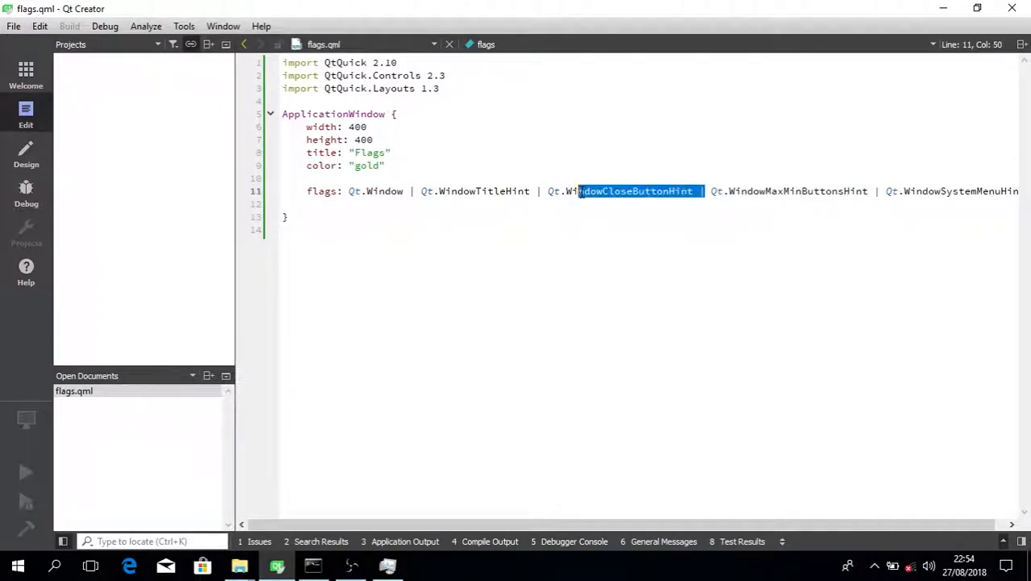
key(Delete)
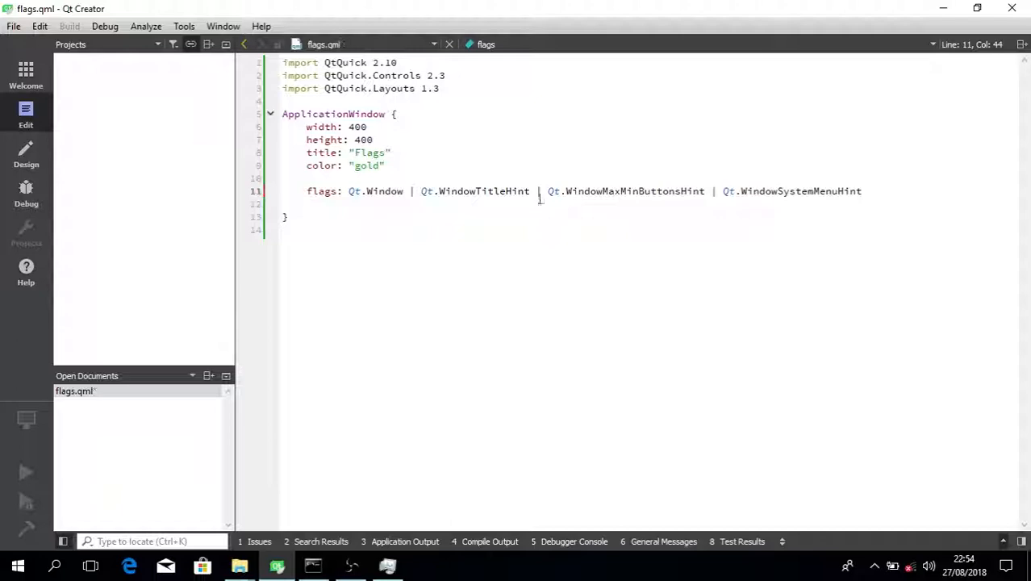
Append '| Qt.CustomizeWindowHint' to the flags line, save, and relaunch qmlscene
click(313, 565)
text( |)
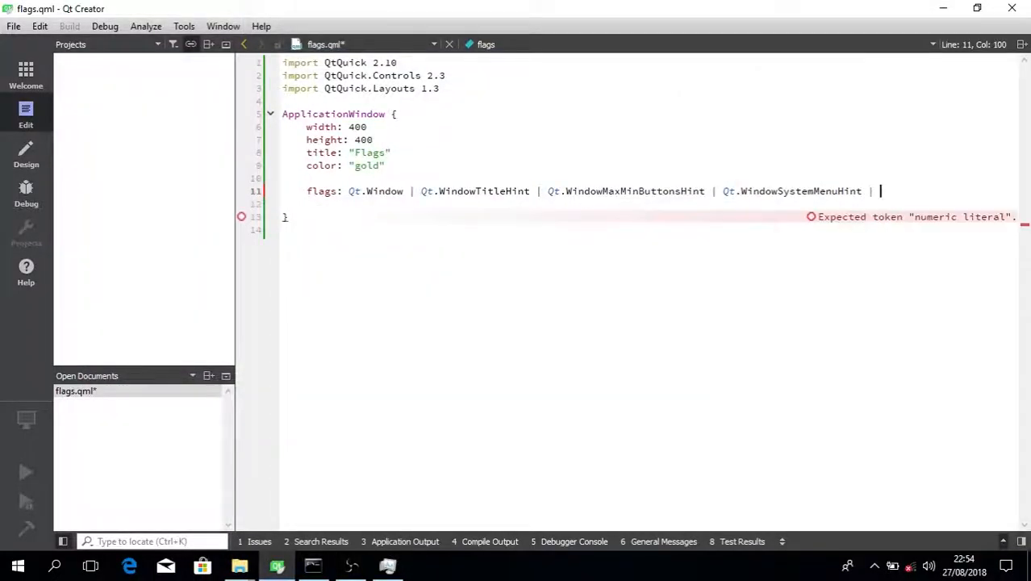
text(Qt.customizeWindowHint)
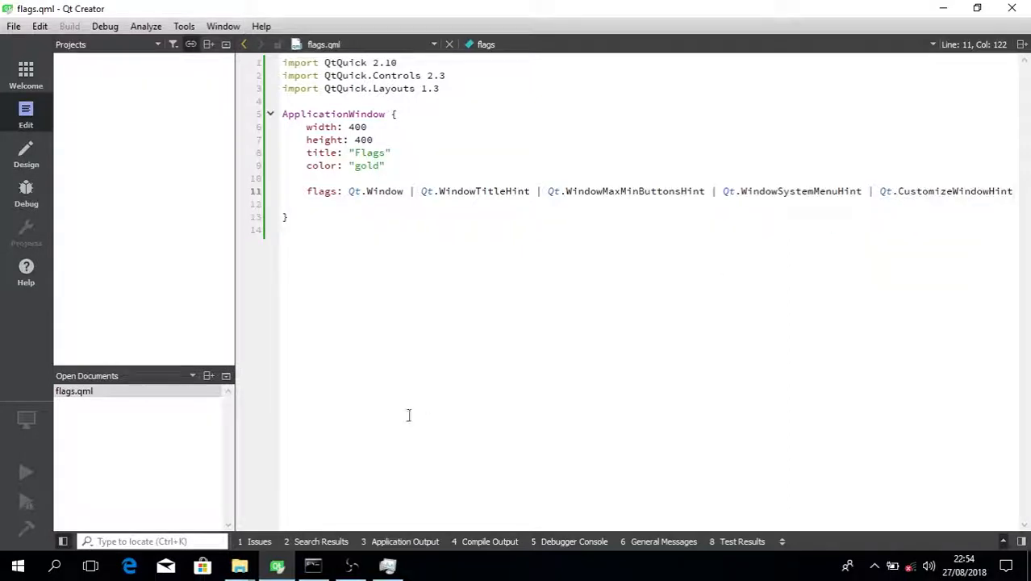
click(314, 565)
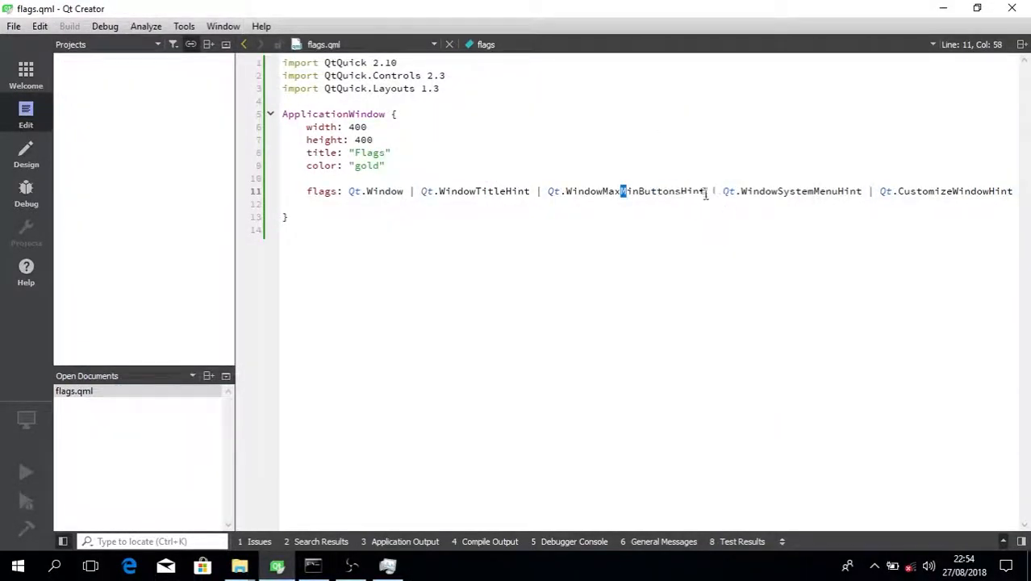
double_click(625, 191)
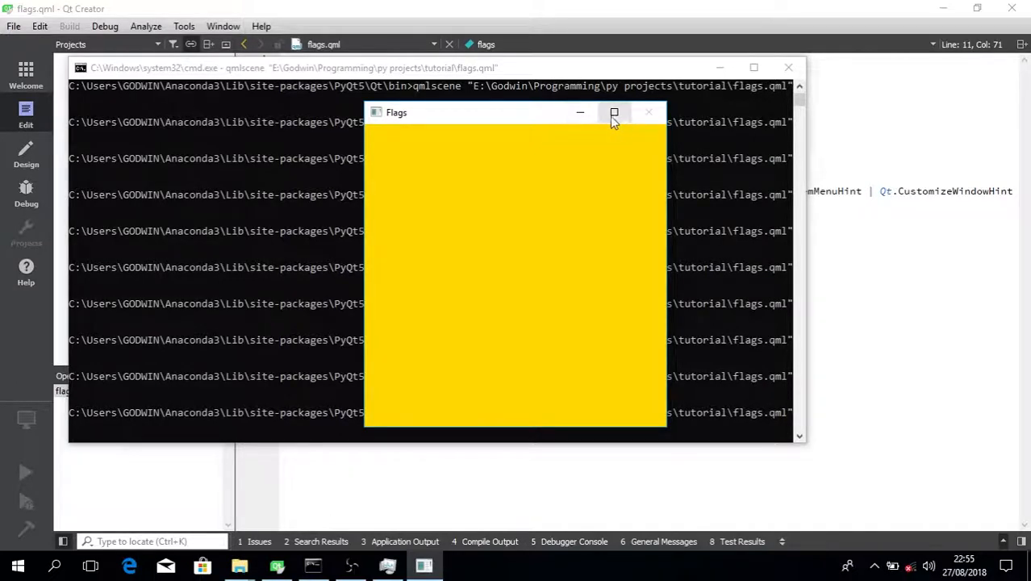
Maximize the gold qmlscene preview window to test the min/max buttons
click(649, 112)
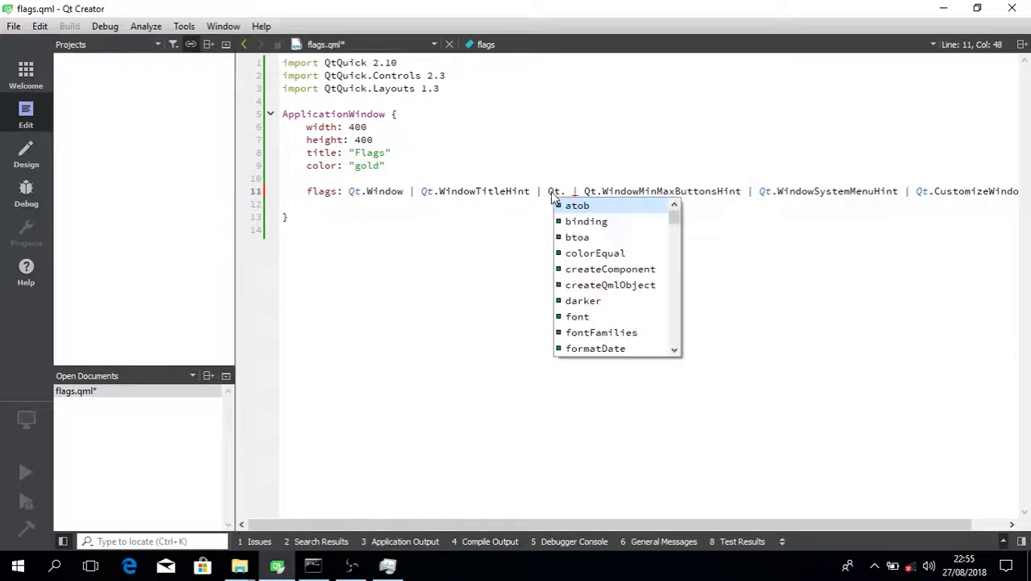
Add a negated Qt.WindowCloseButtonHint, negate Qt.WindowMinMaxButtonsHint, save, and rerun the preview
text(windcl)
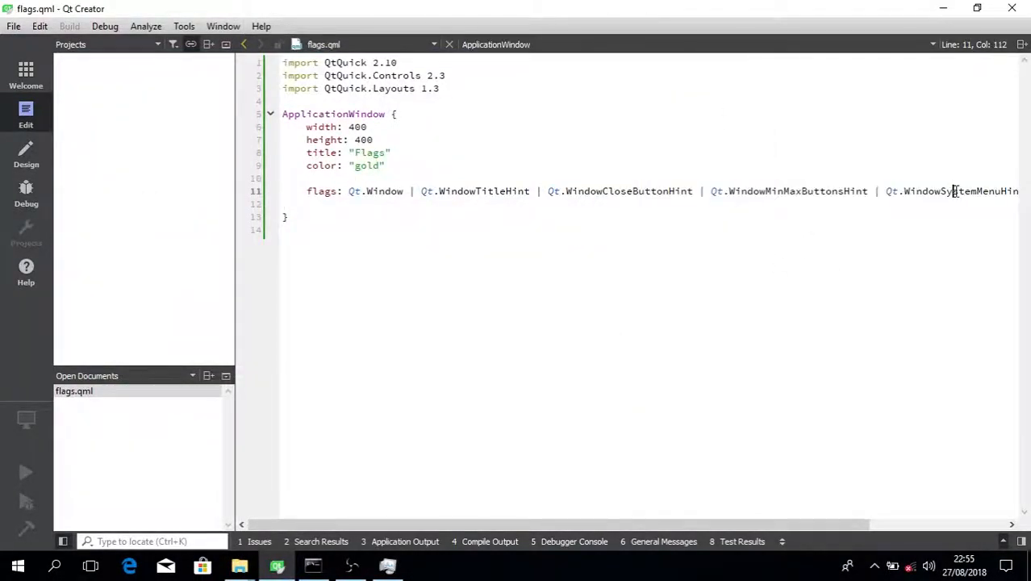
double_click(823, 191)
text(!)
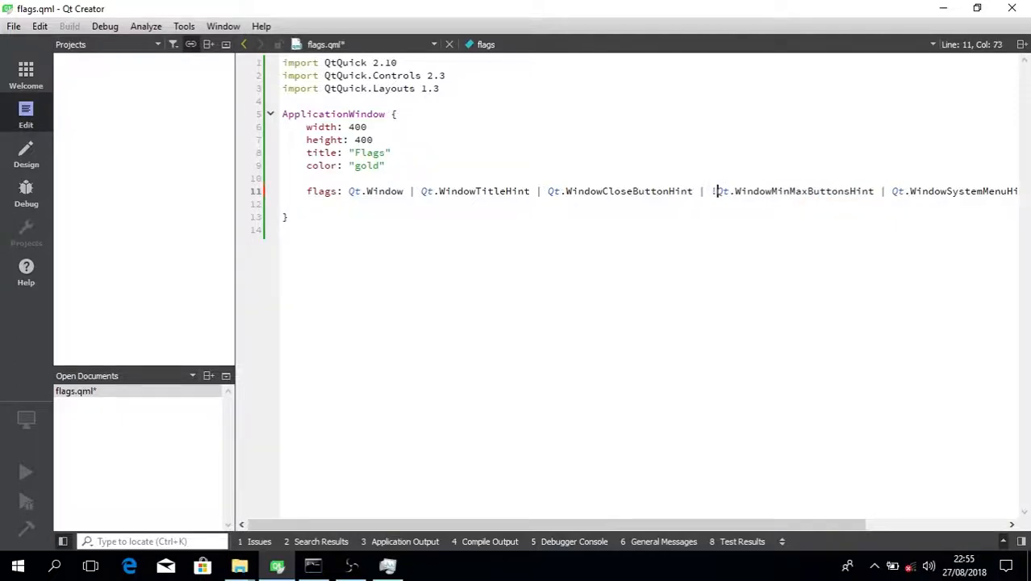
click(312, 565)
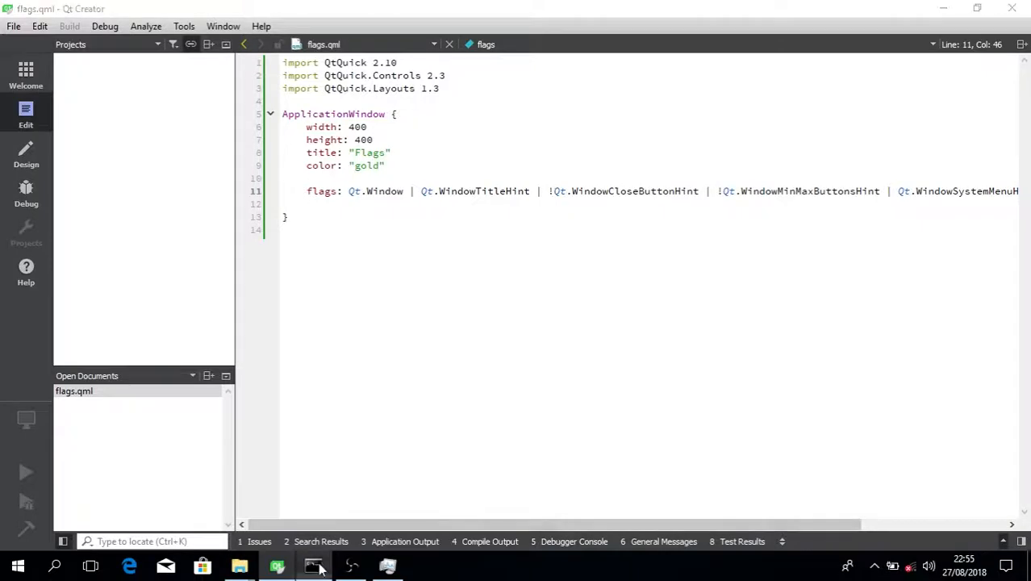
click(313, 565)
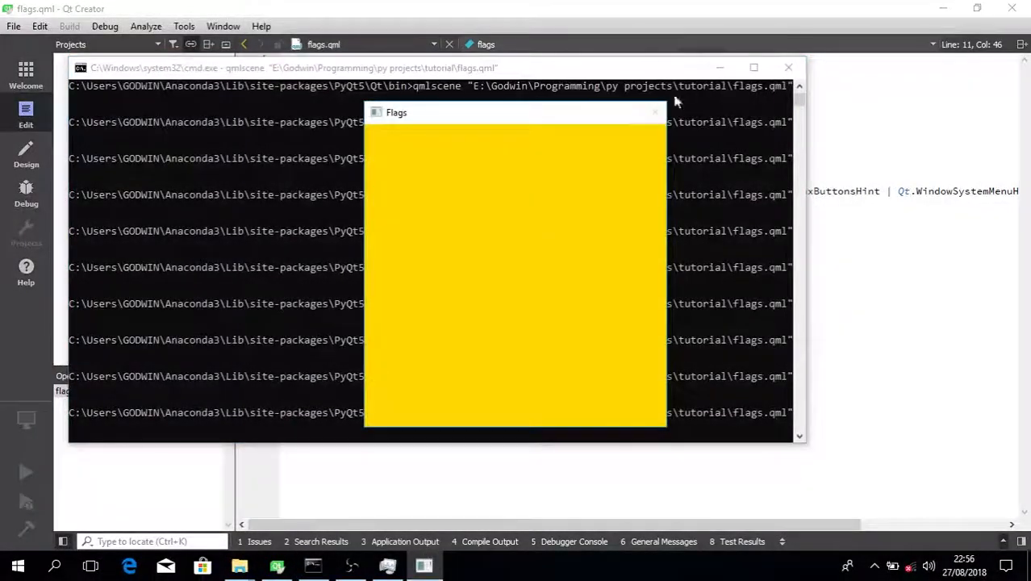
mouse_move(621, 144)
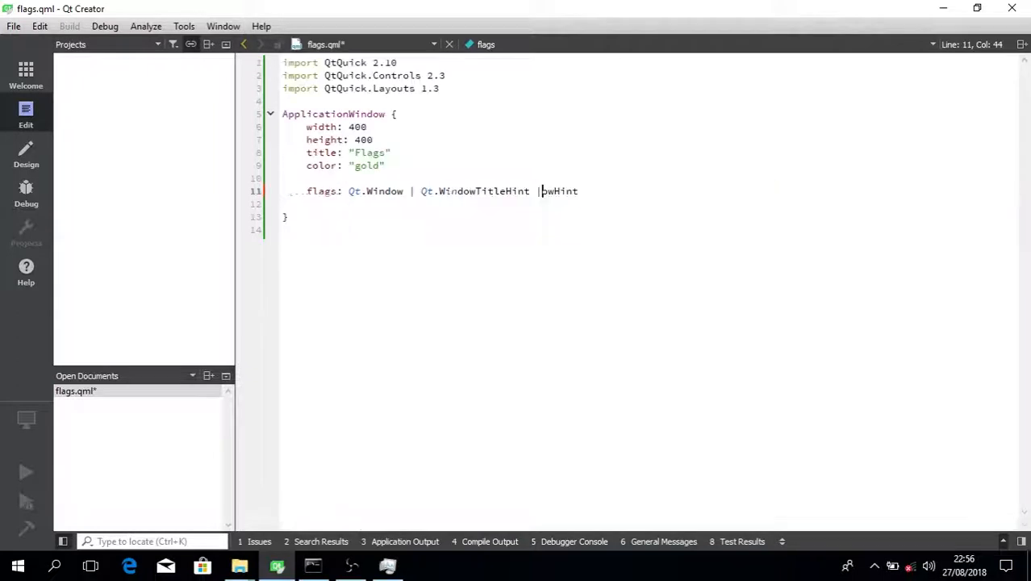
Trim the flags line to 'flags: Qt.WindowTitleHint', keeping the colour 'gold', and save
key(Backspace)
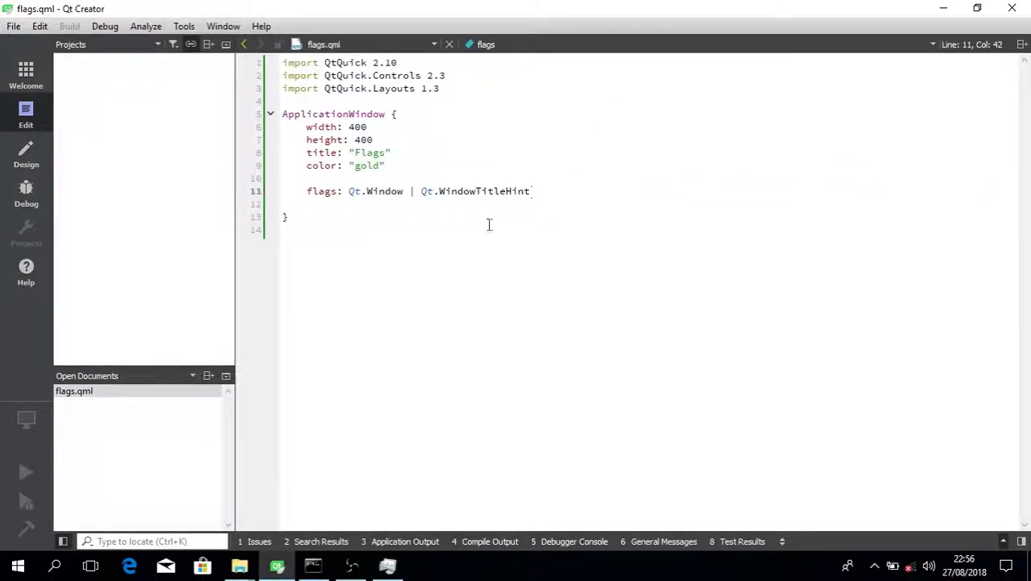
click(313, 565)
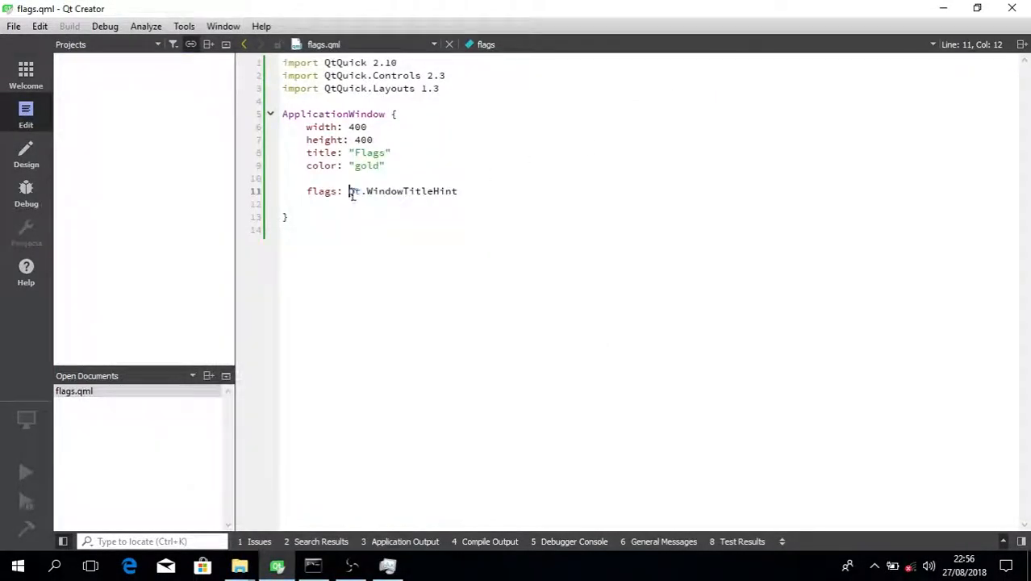
double_click(367, 166)
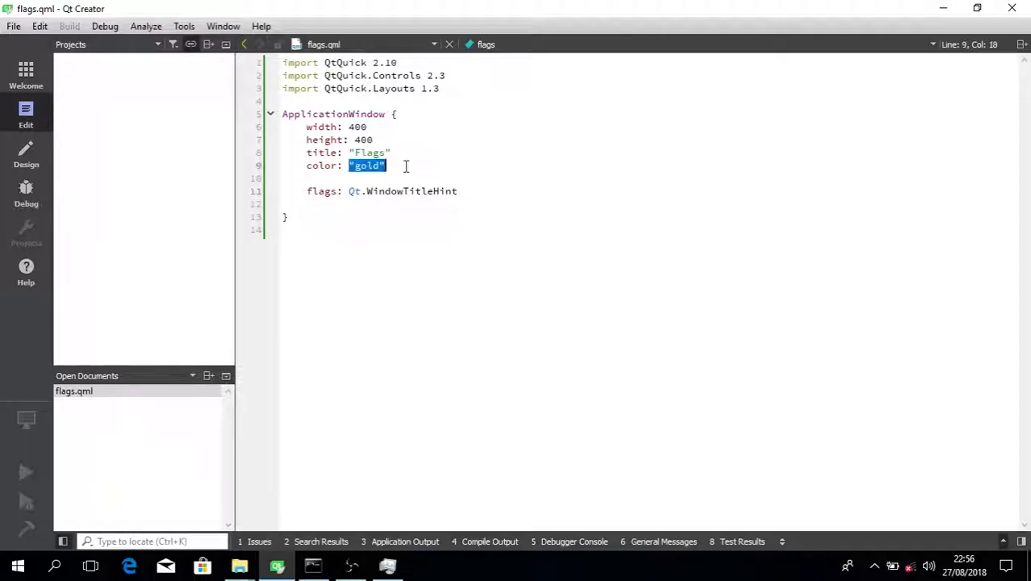
click(457, 192)
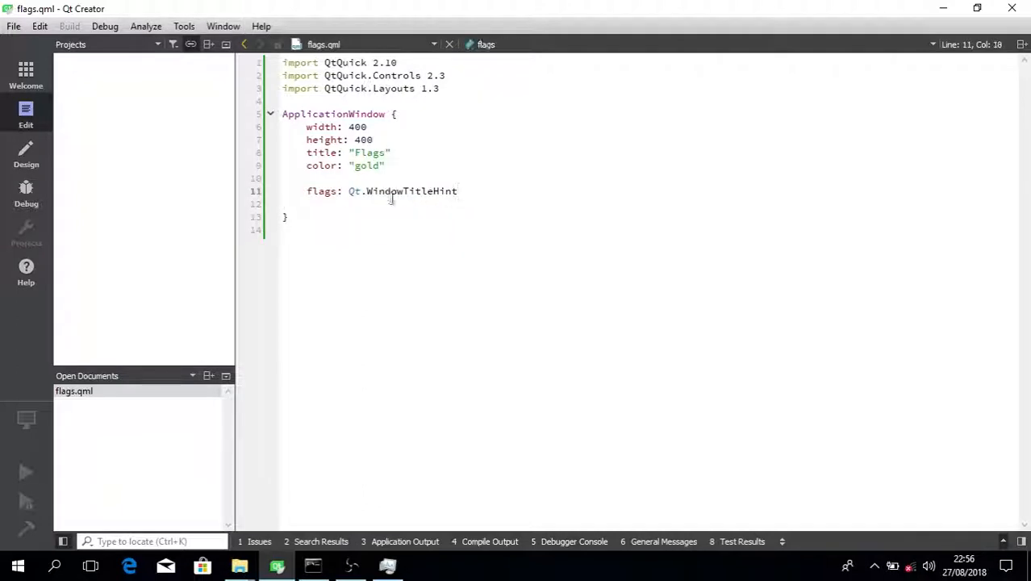
click(288, 217)
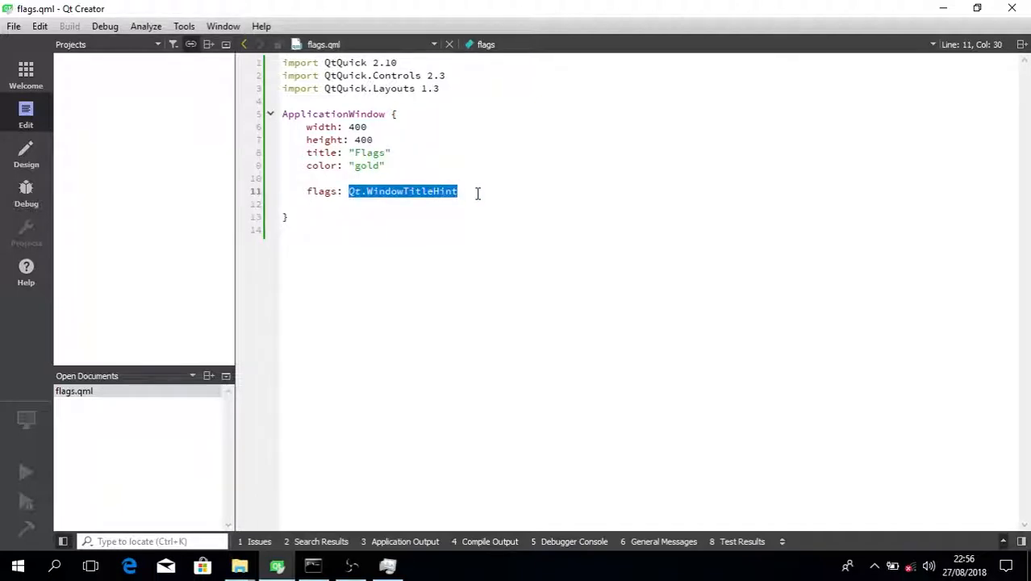
click(339, 190)
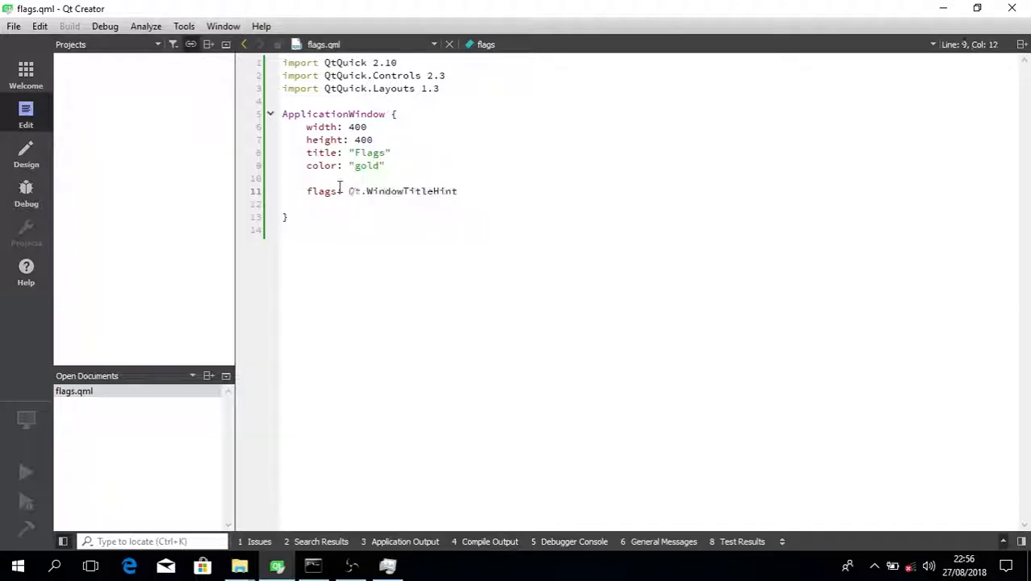